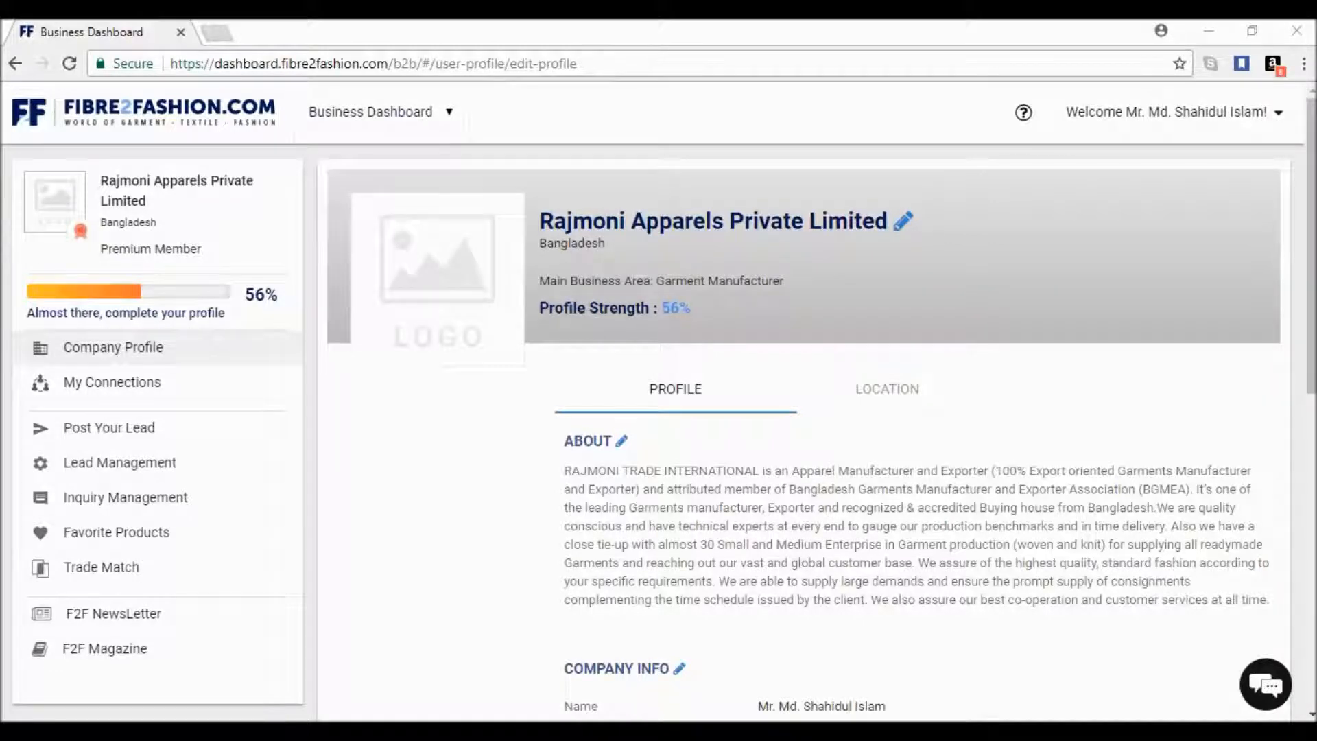
# - Look over the dashboard home and start editing the company profile
pyautogui.scroll(-3)
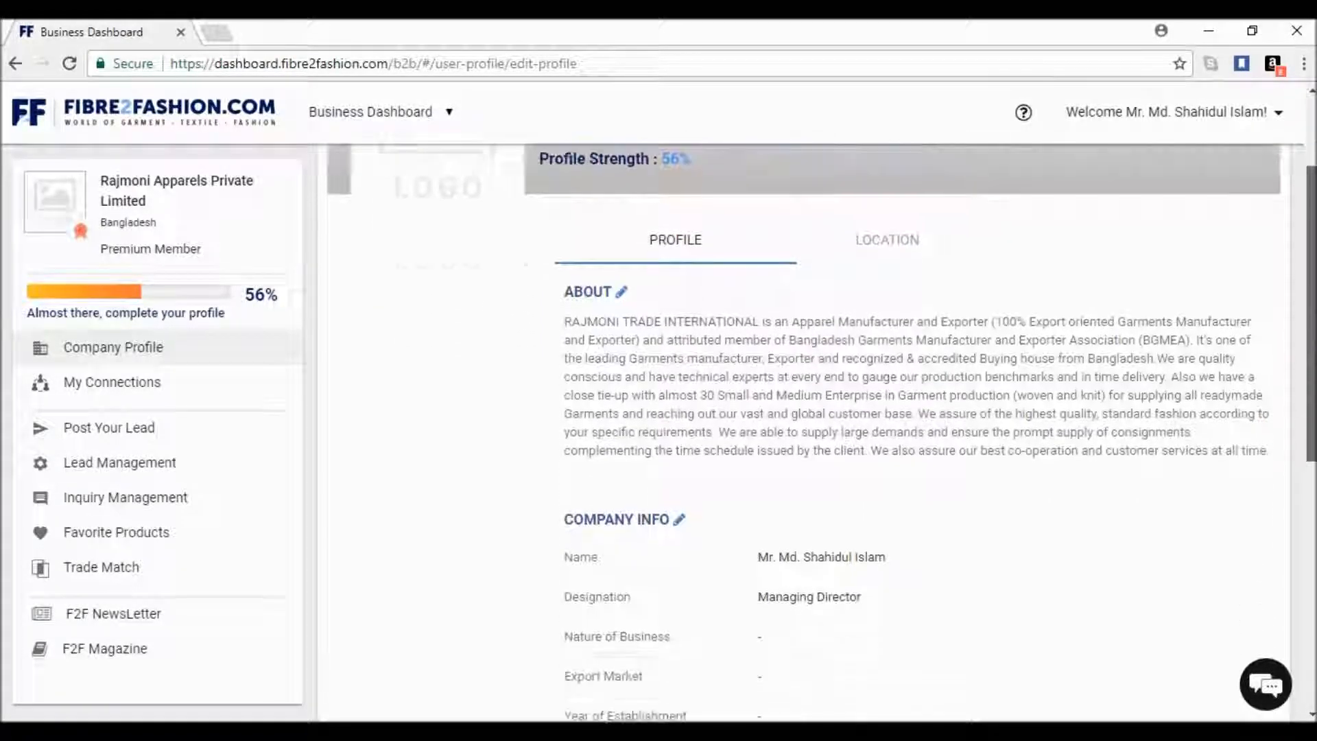
pyautogui.scroll(-3)
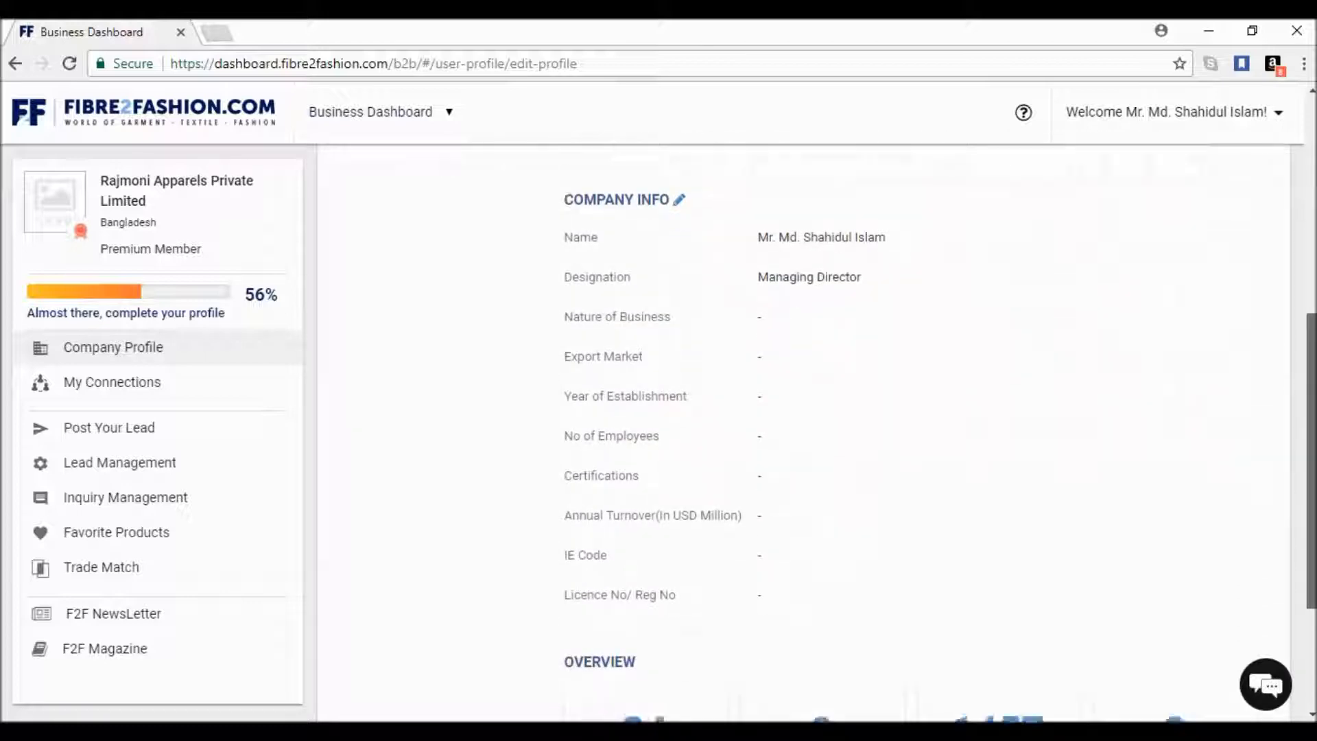
pyautogui.scroll(-3)
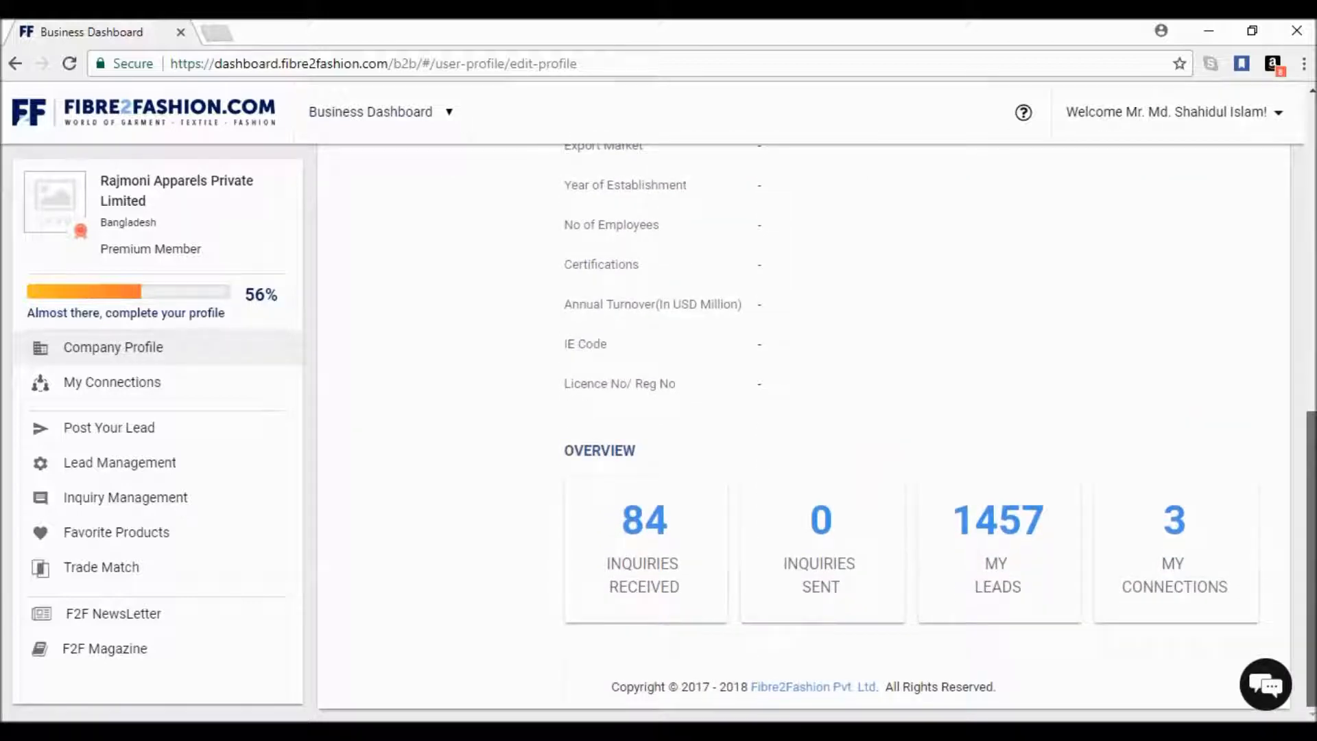
pyautogui.scroll(3)
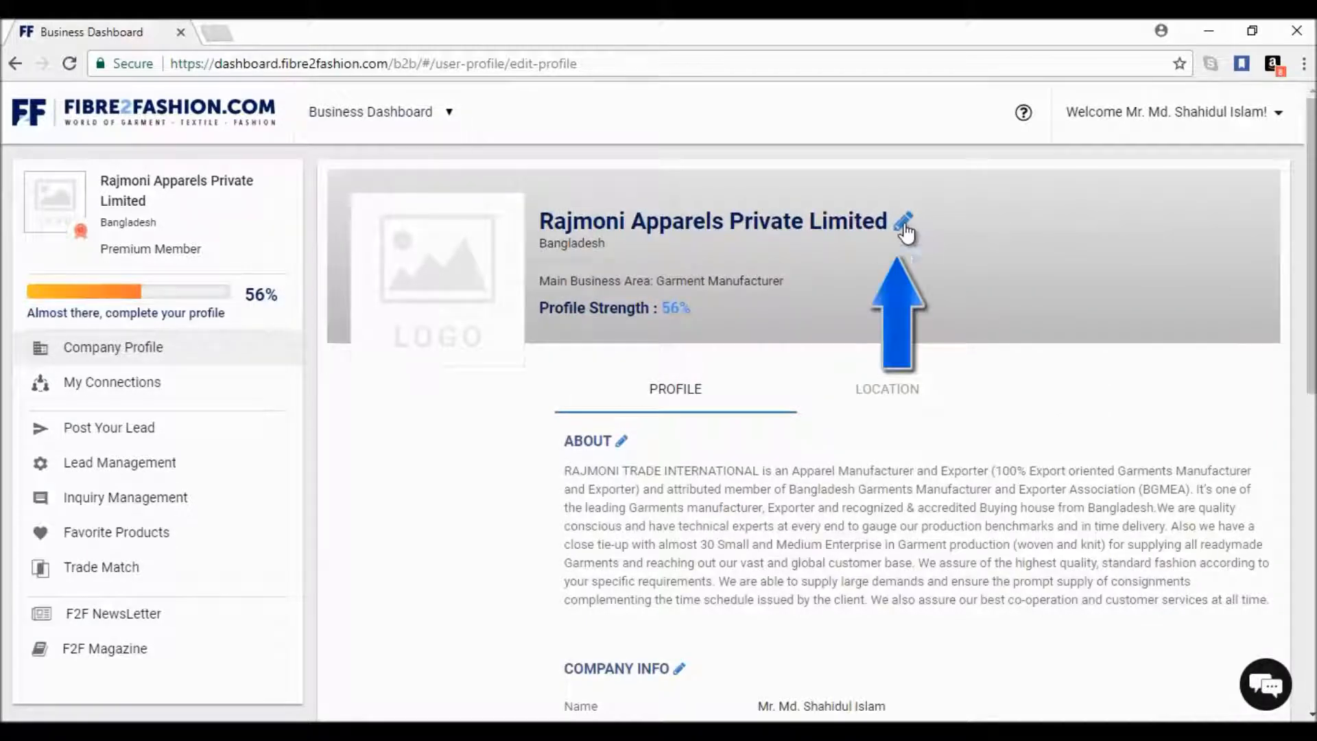
pyautogui.click(902, 221)
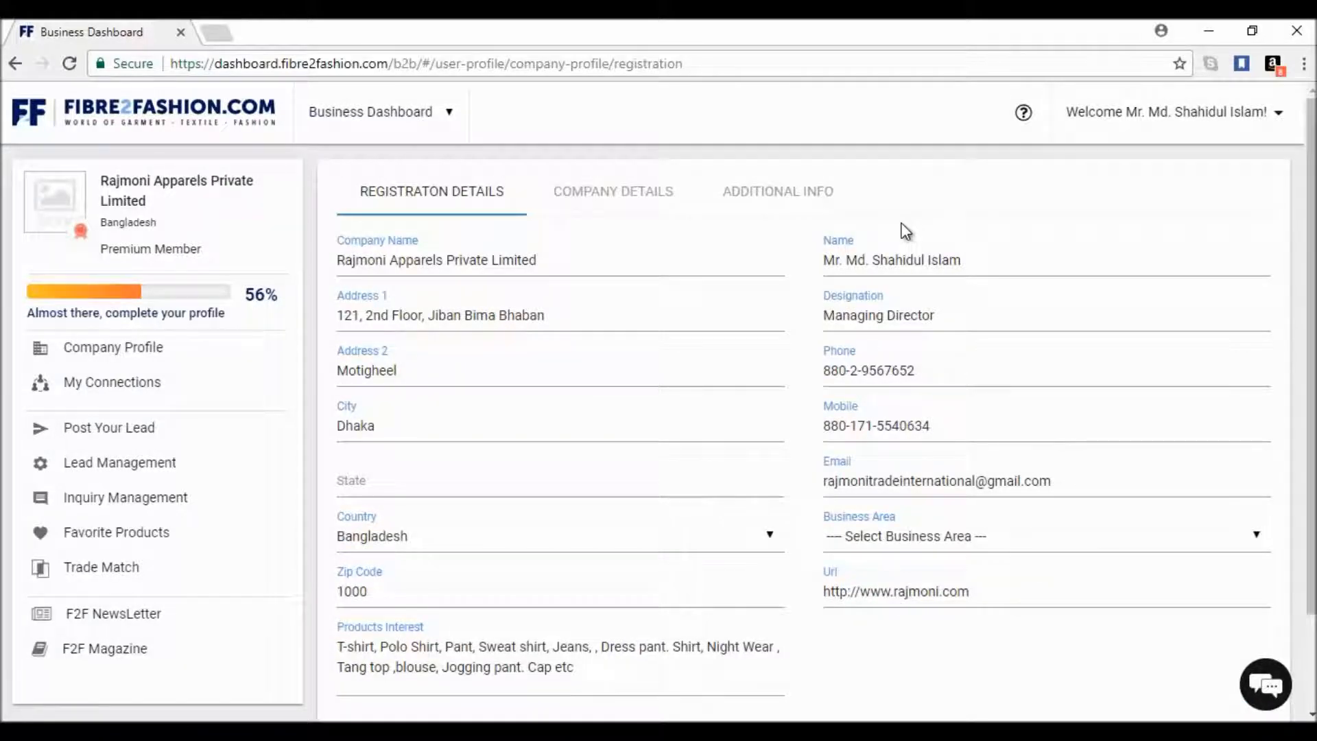
# - Review the Company Details section, then the Additional Info fields for owner, contacts and branch address
pyautogui.click(614, 191)
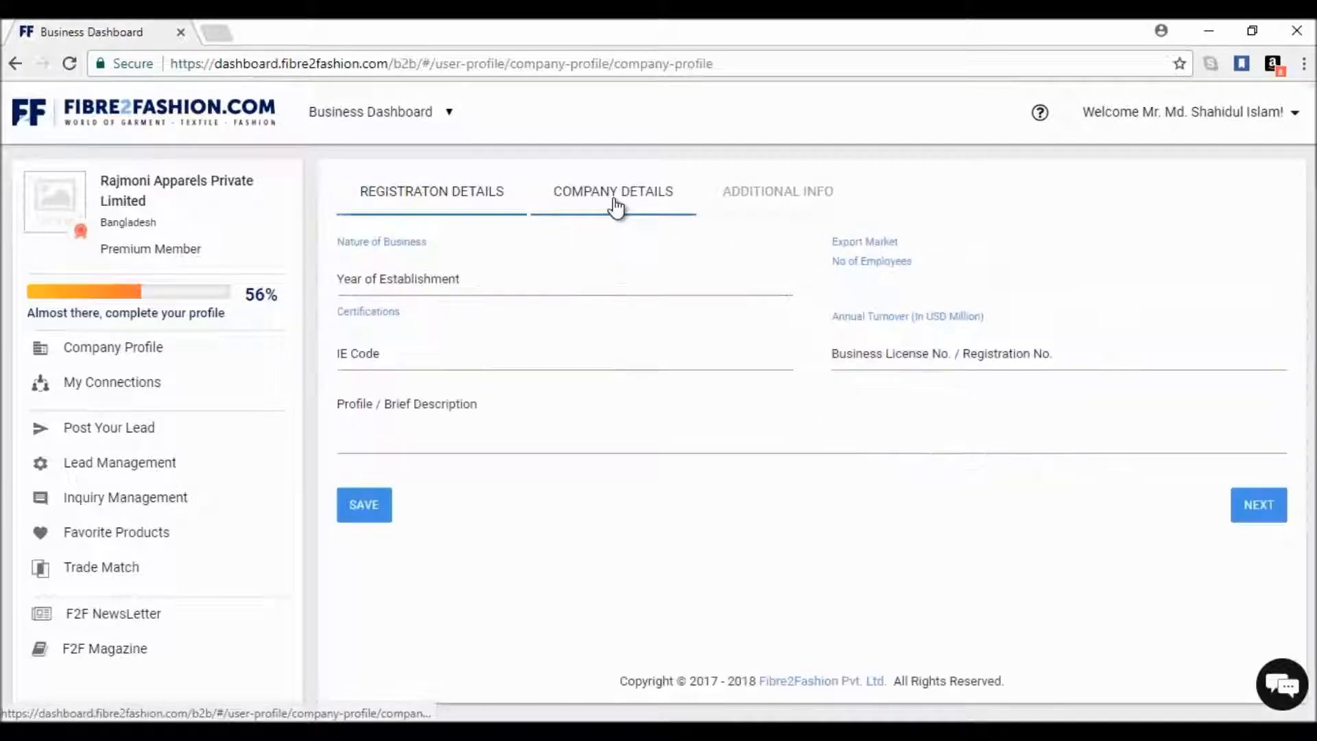
pyautogui.click(611, 192)
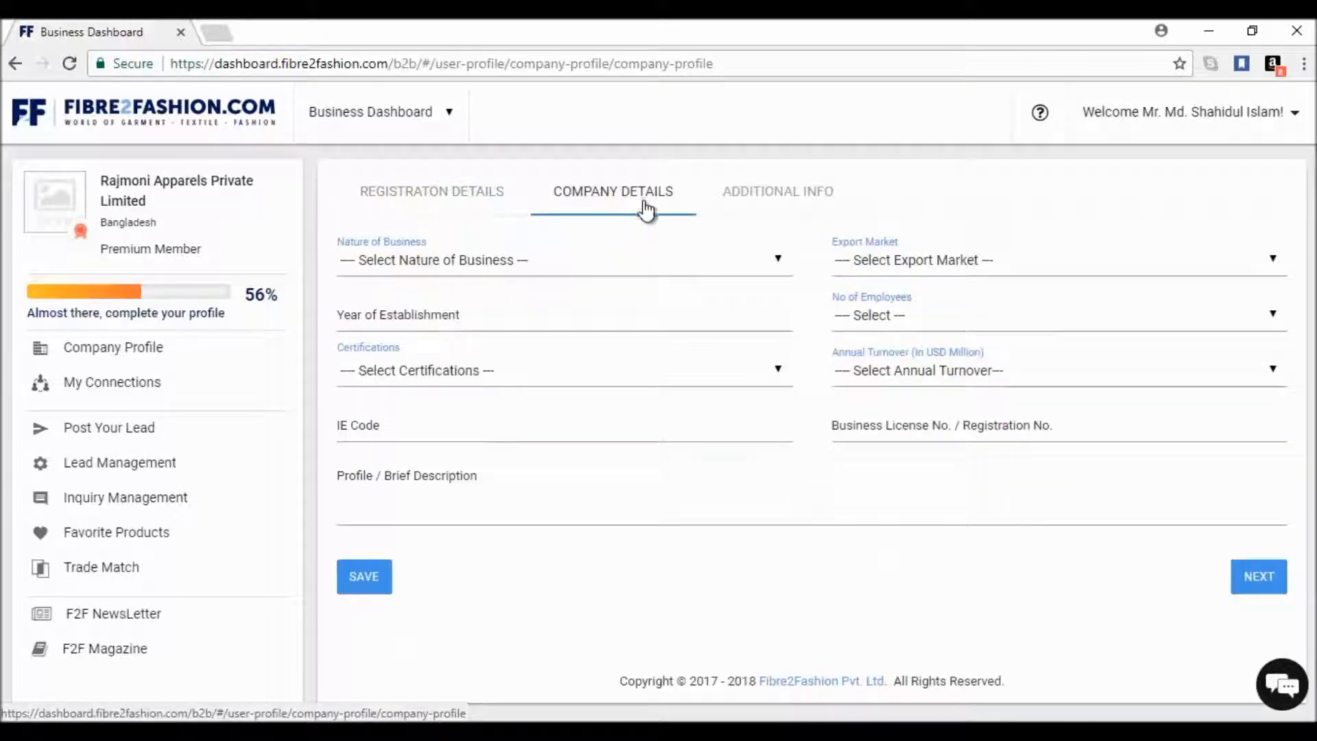
pyautogui.click(776, 190)
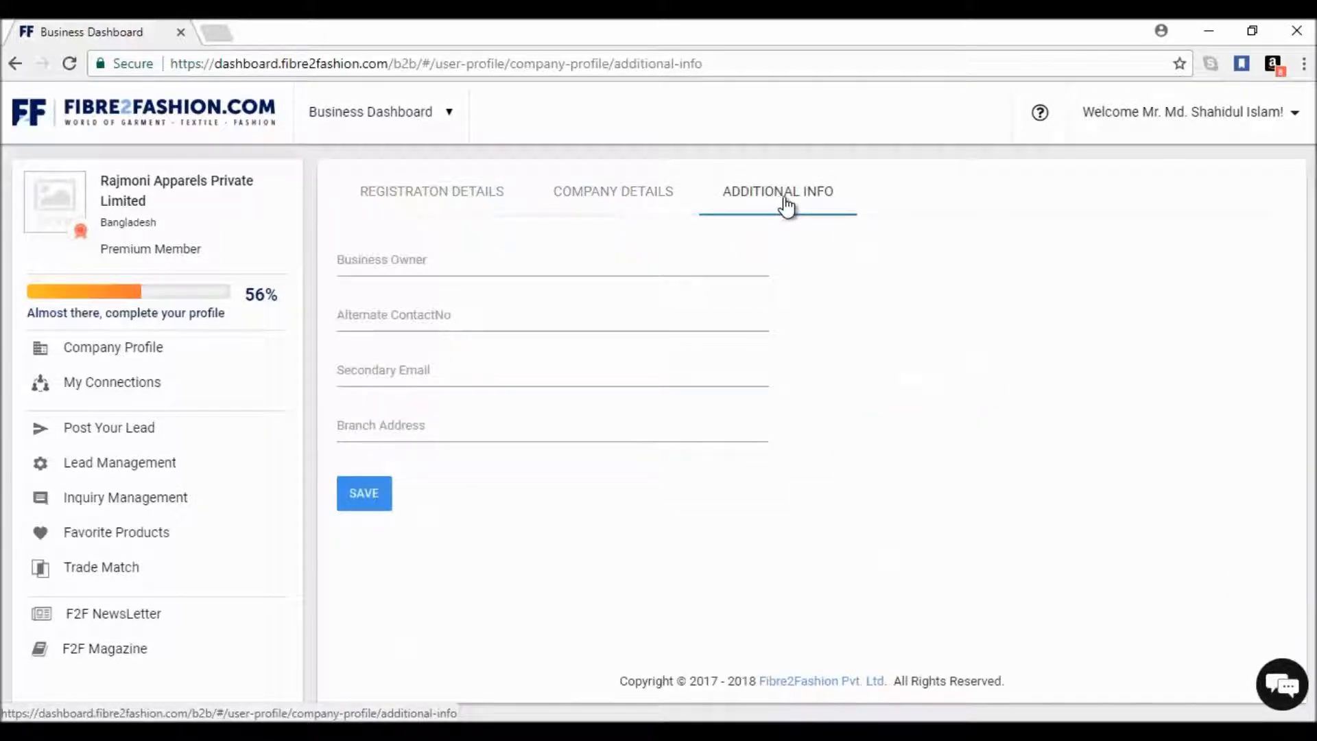
pyautogui.moveTo(111, 383)
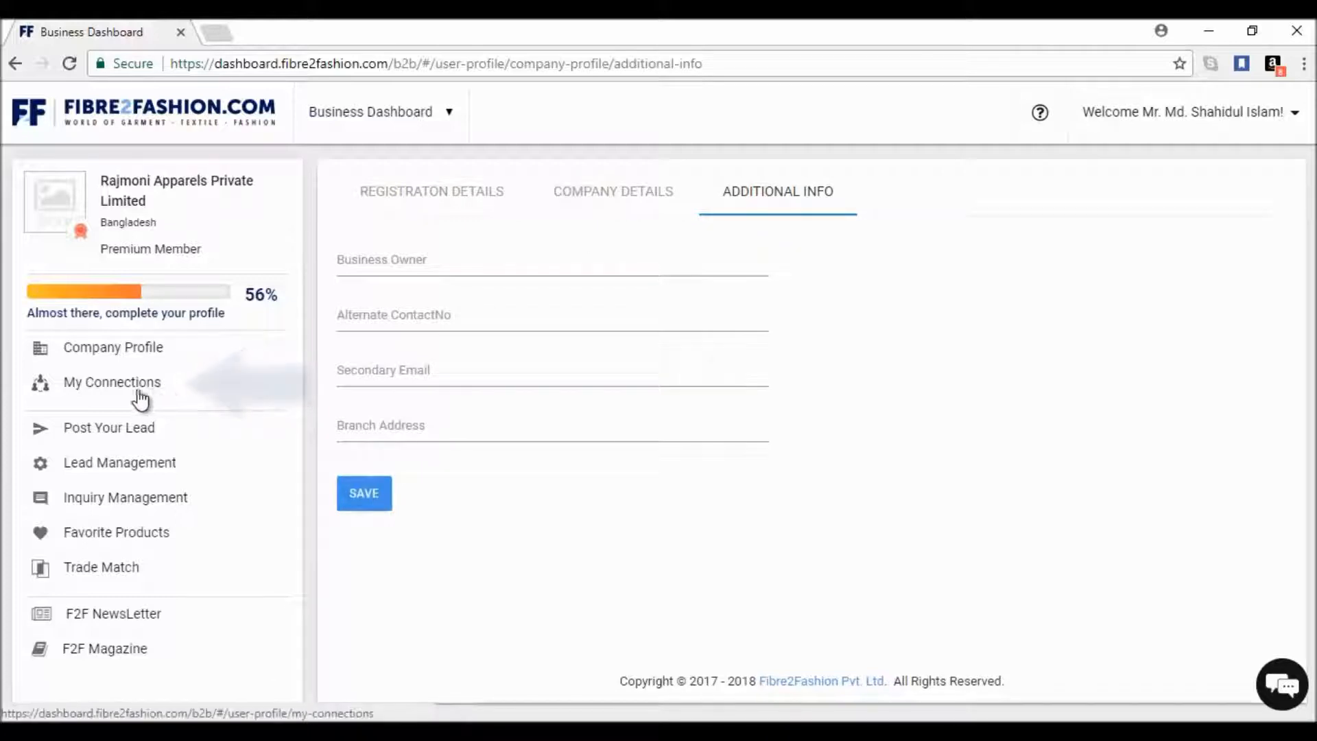
# - View a Manhattan International Trade connection's contact details from My Connections, then go to Post Your Lead
pyautogui.click(111, 381)
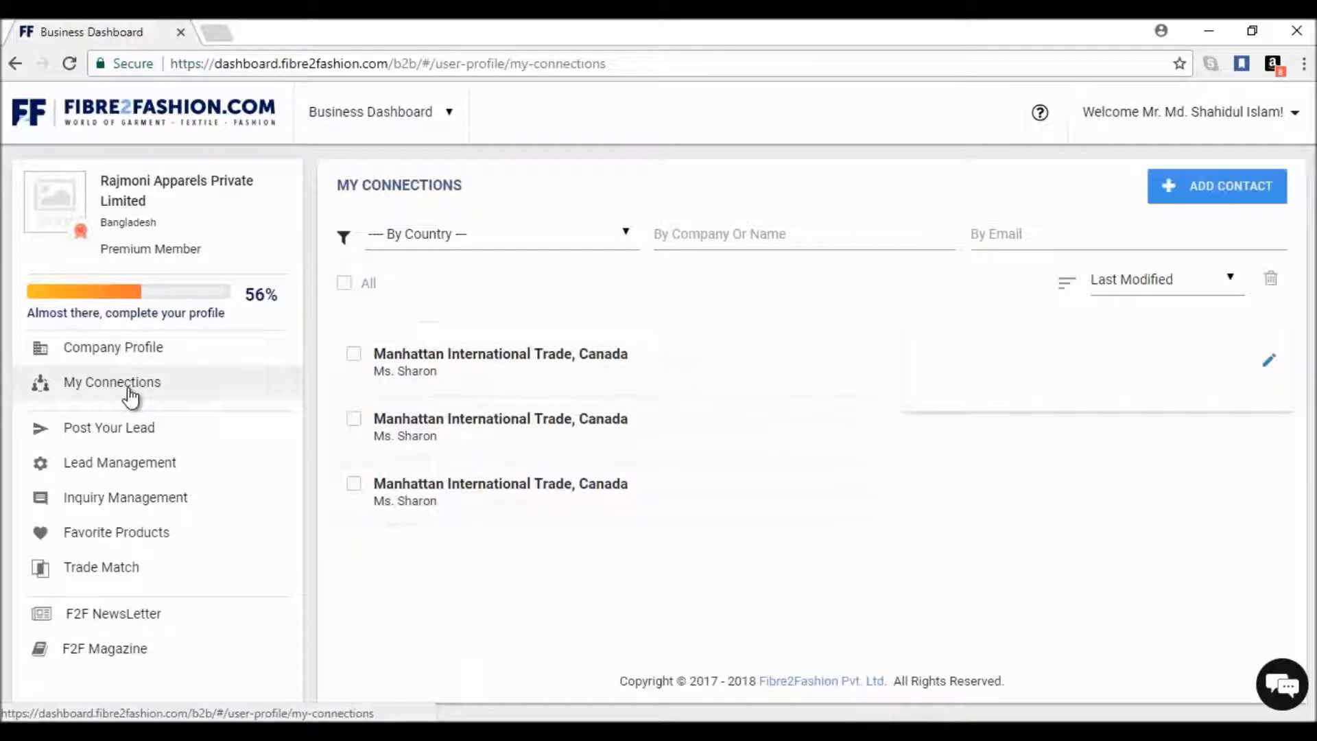
pyautogui.click(499, 354)
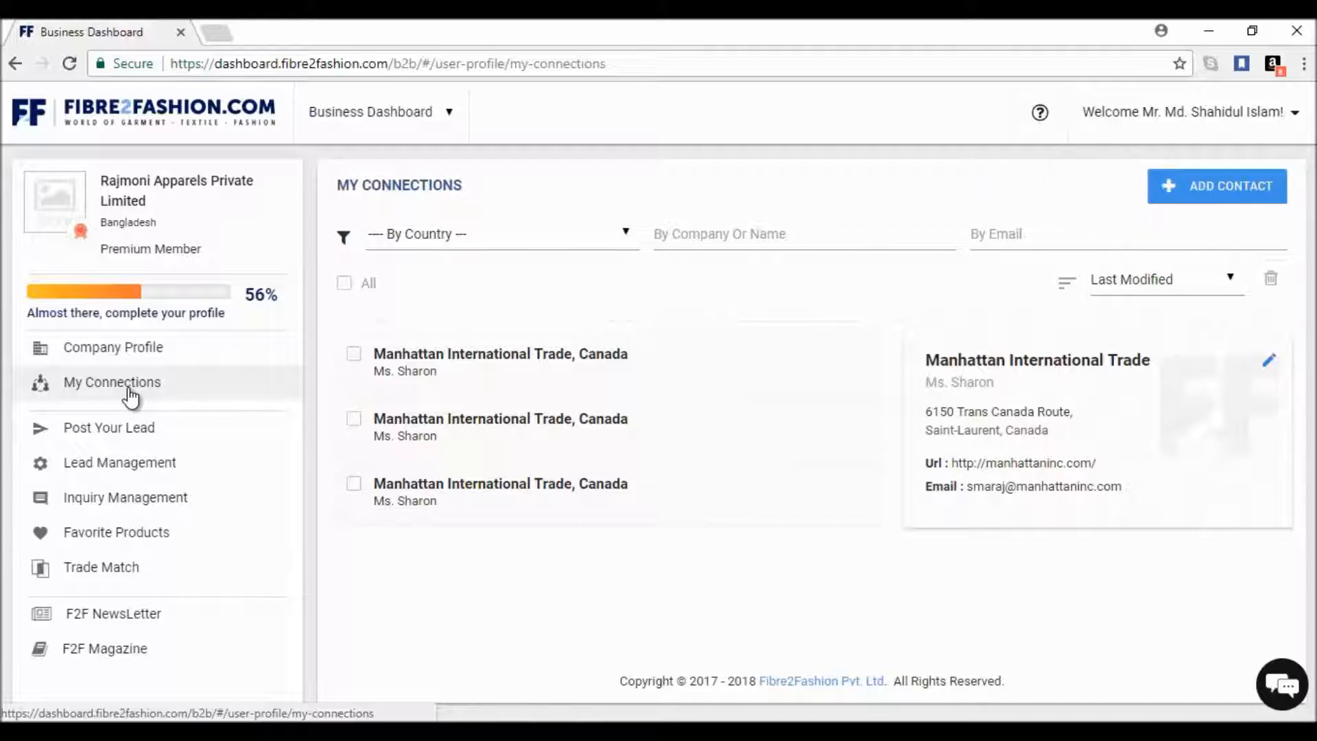
pyautogui.click(109, 428)
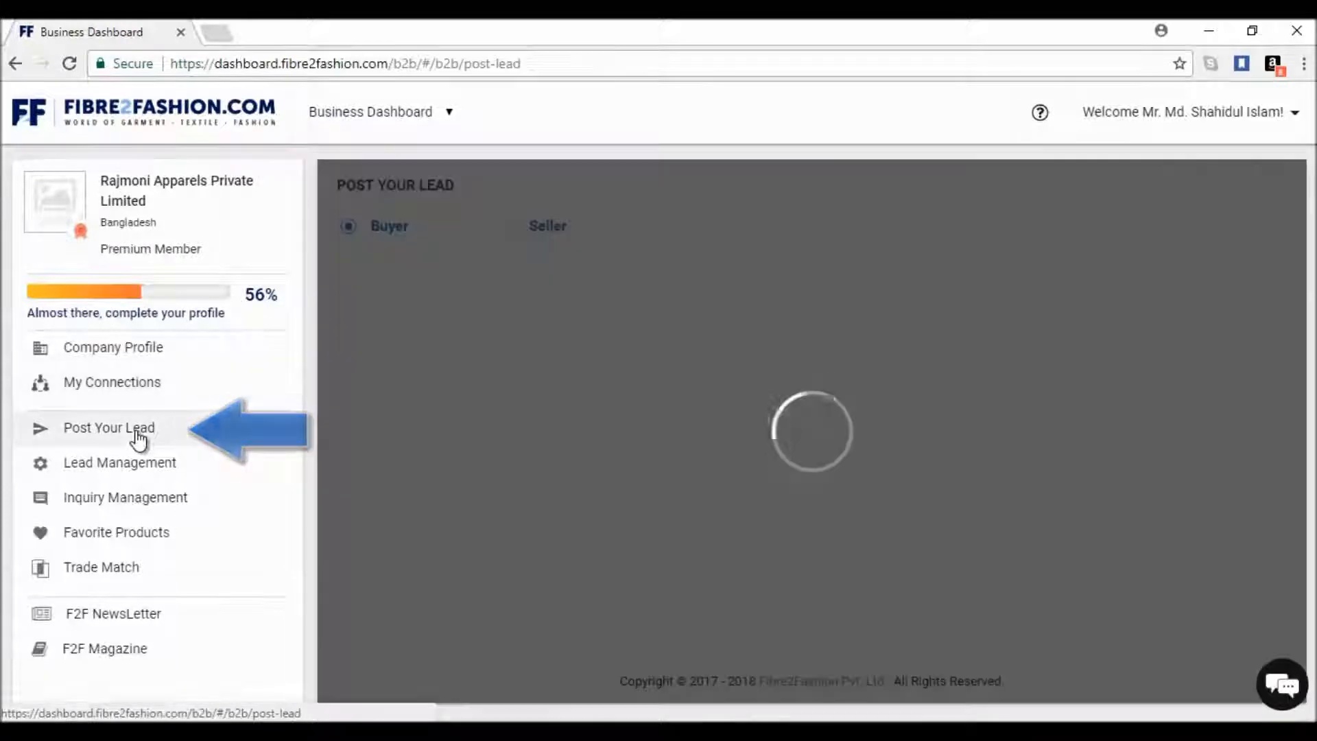
# - Begin a buyer lead with Women's Wear as the garment sub category
pyautogui.click(547, 225)
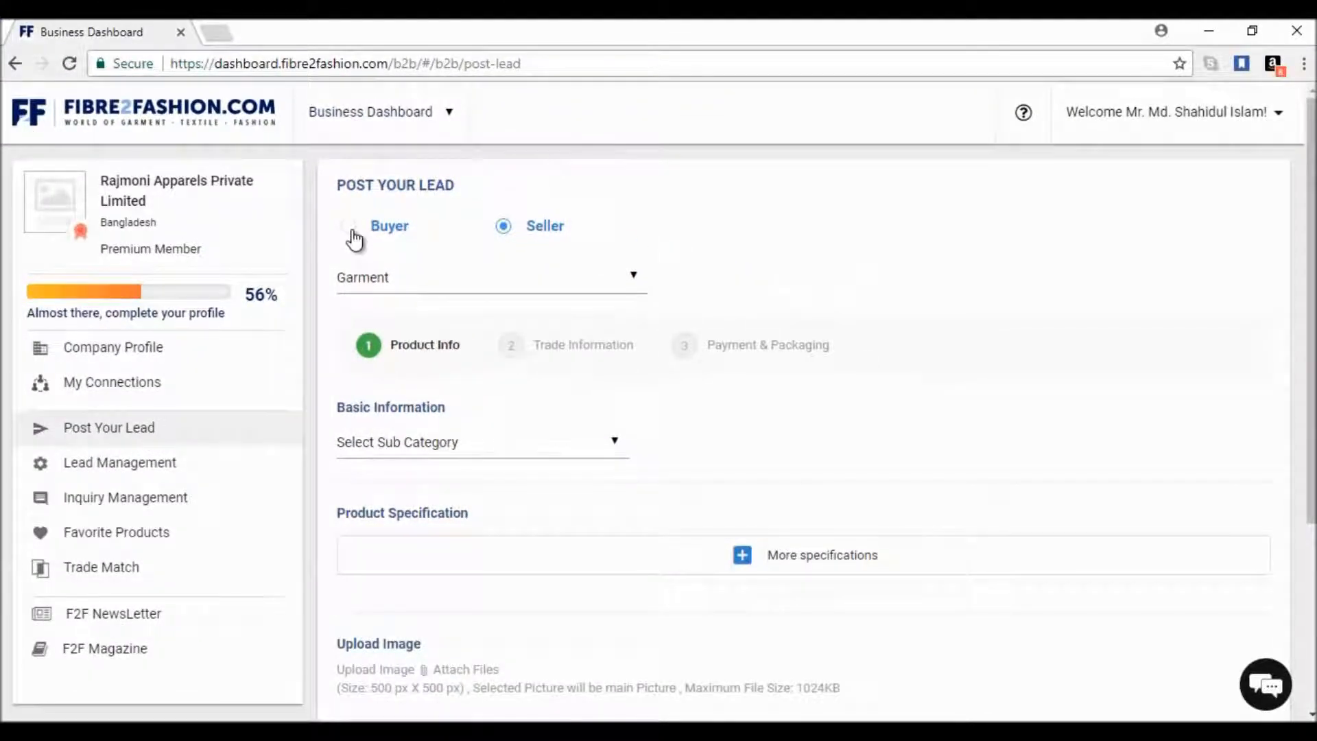
pyautogui.click(348, 226)
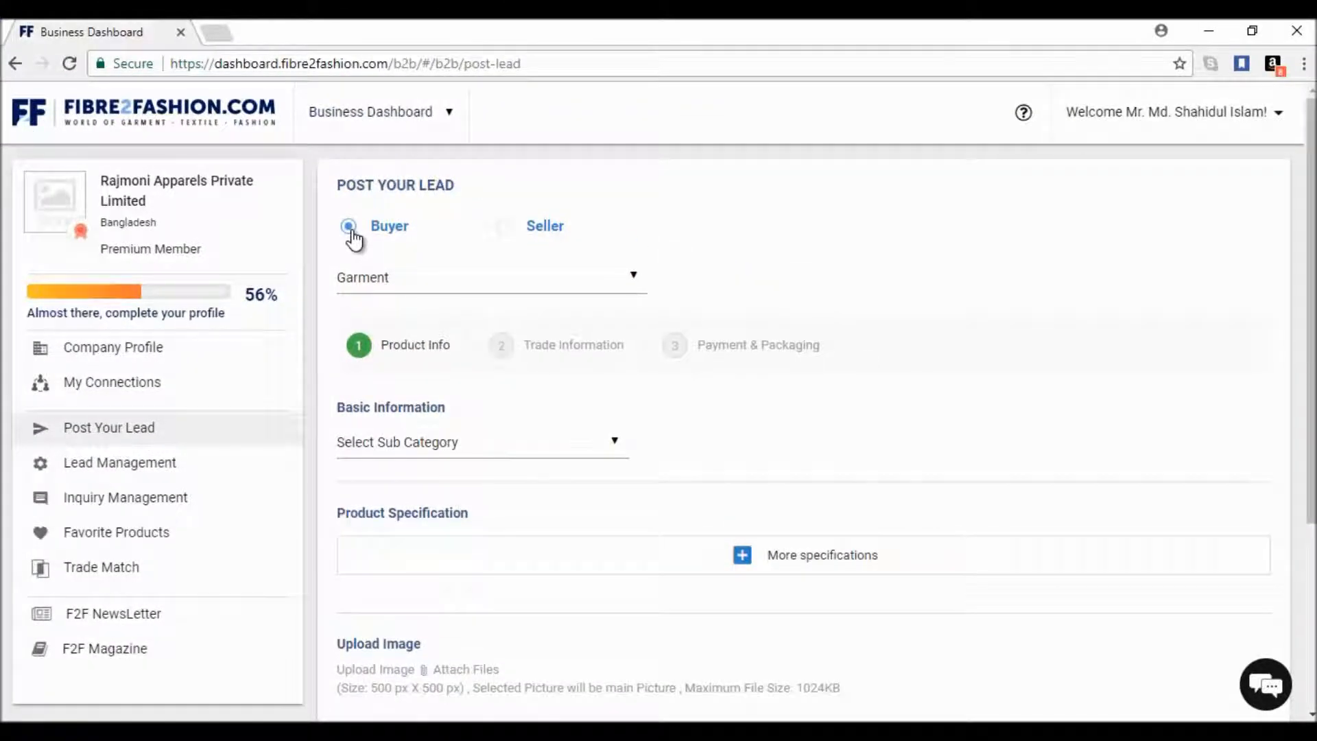
pyautogui.click(482, 441)
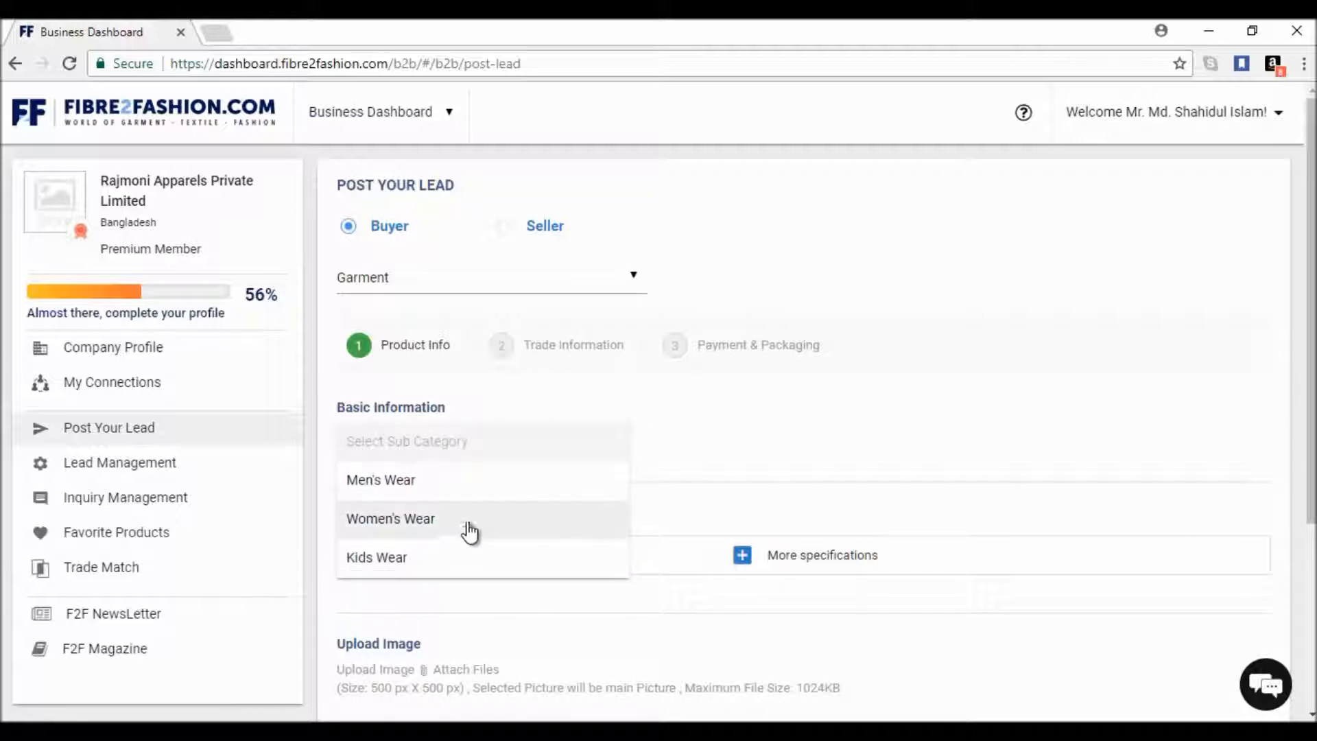
pyautogui.click(390, 519)
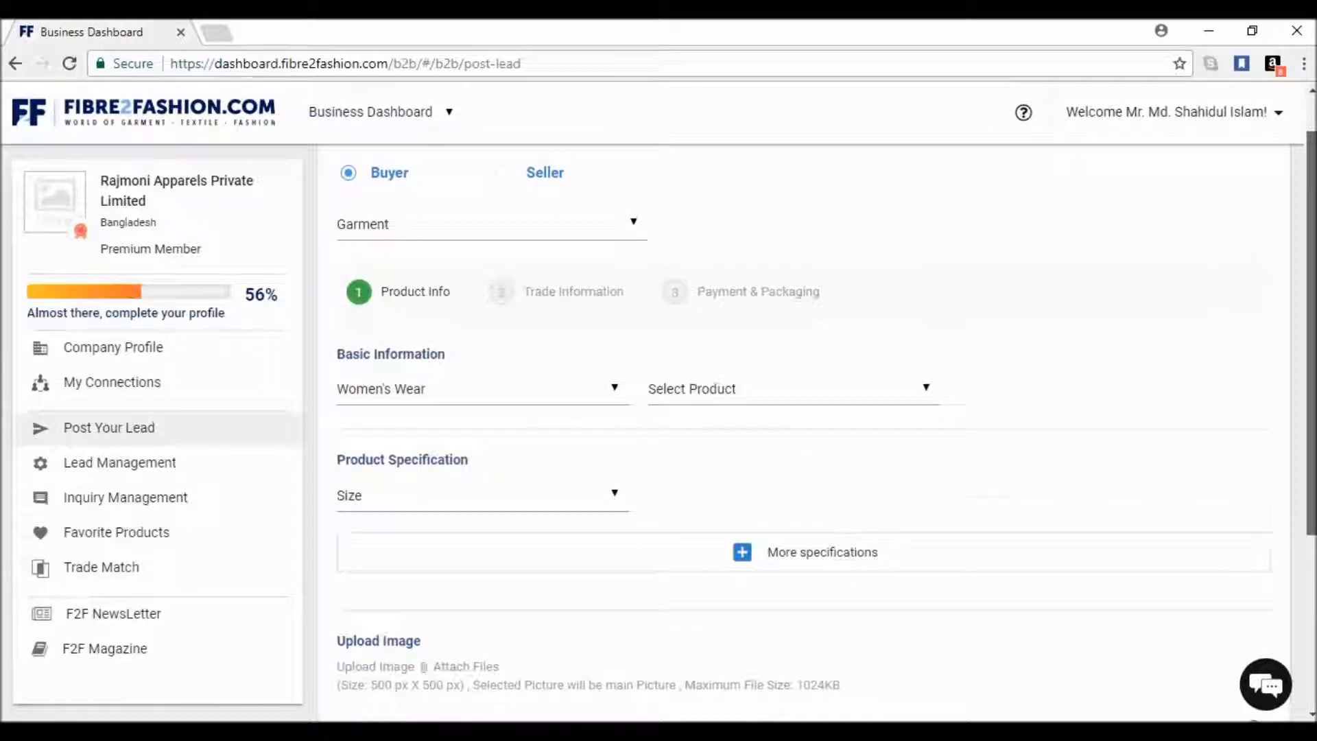
# - Choose Bath Robes as the product with size XS and move down to the image attachment
pyautogui.click(924, 389)
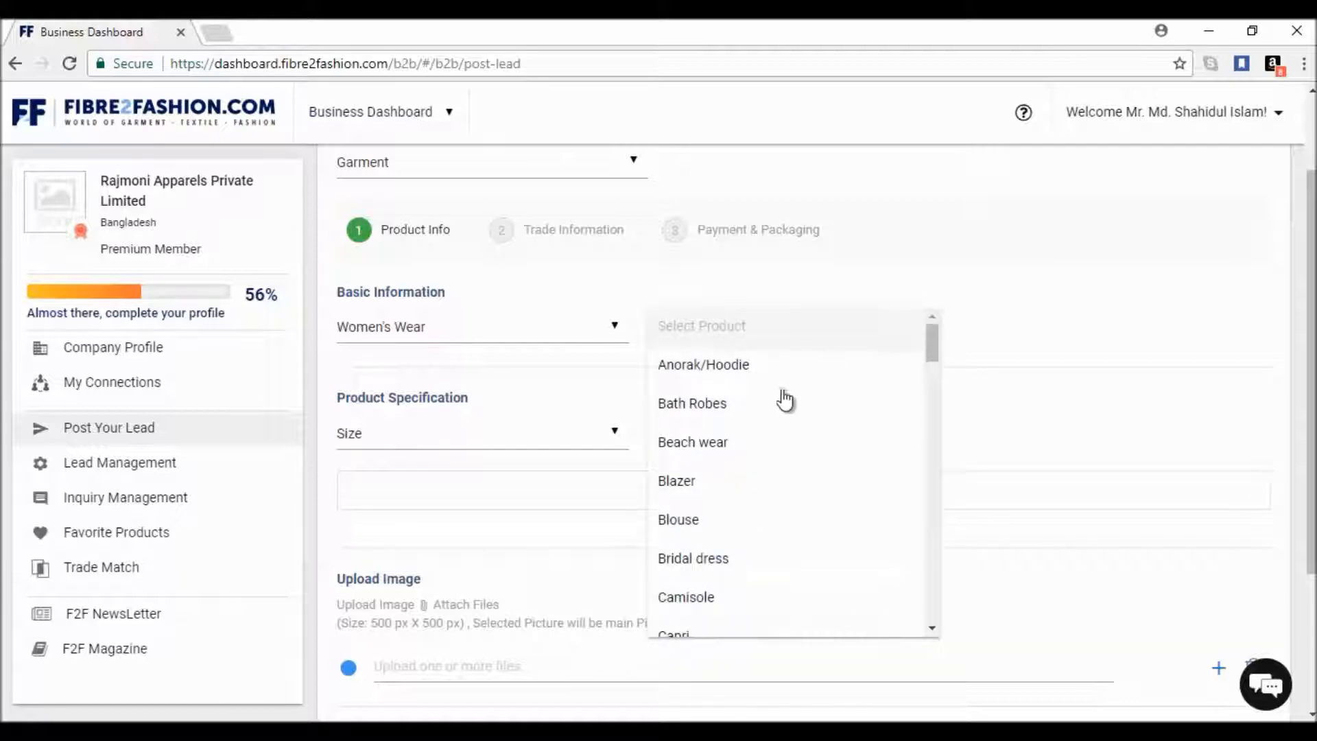
pyautogui.click(692, 404)
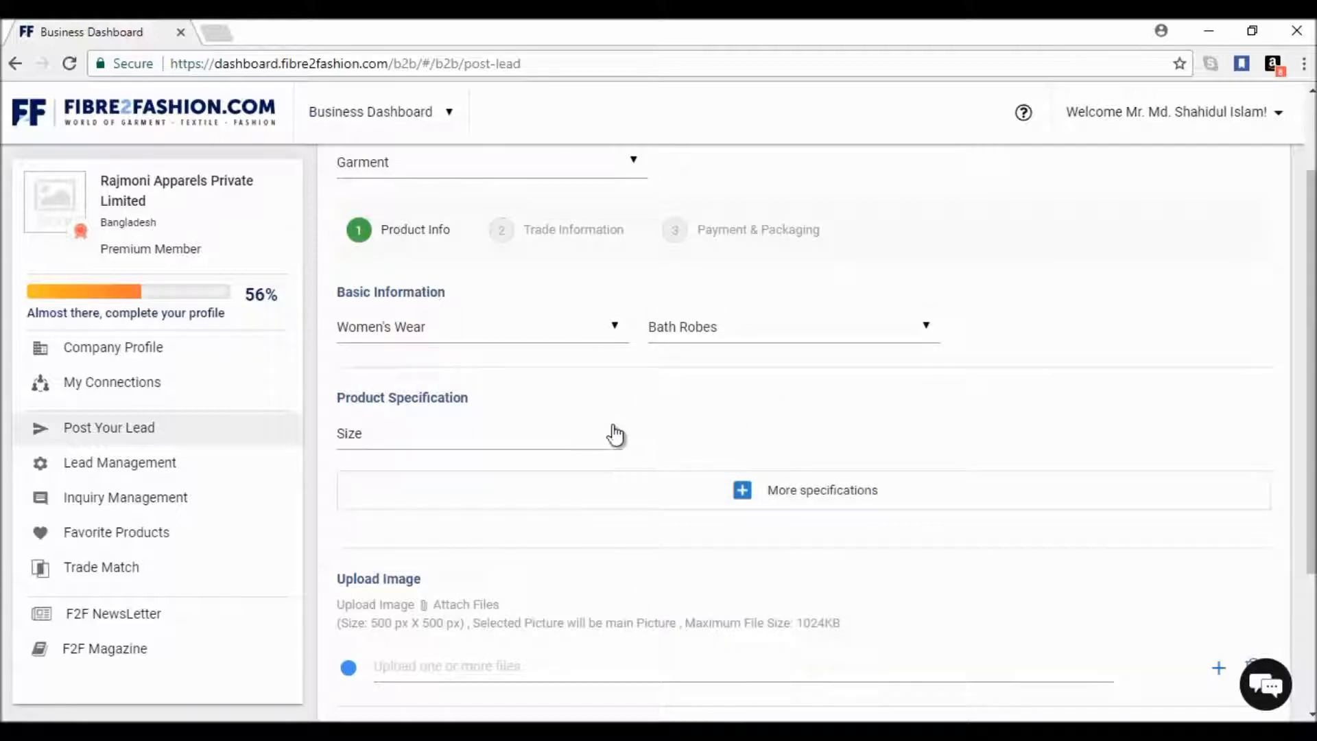
pyautogui.click(479, 432)
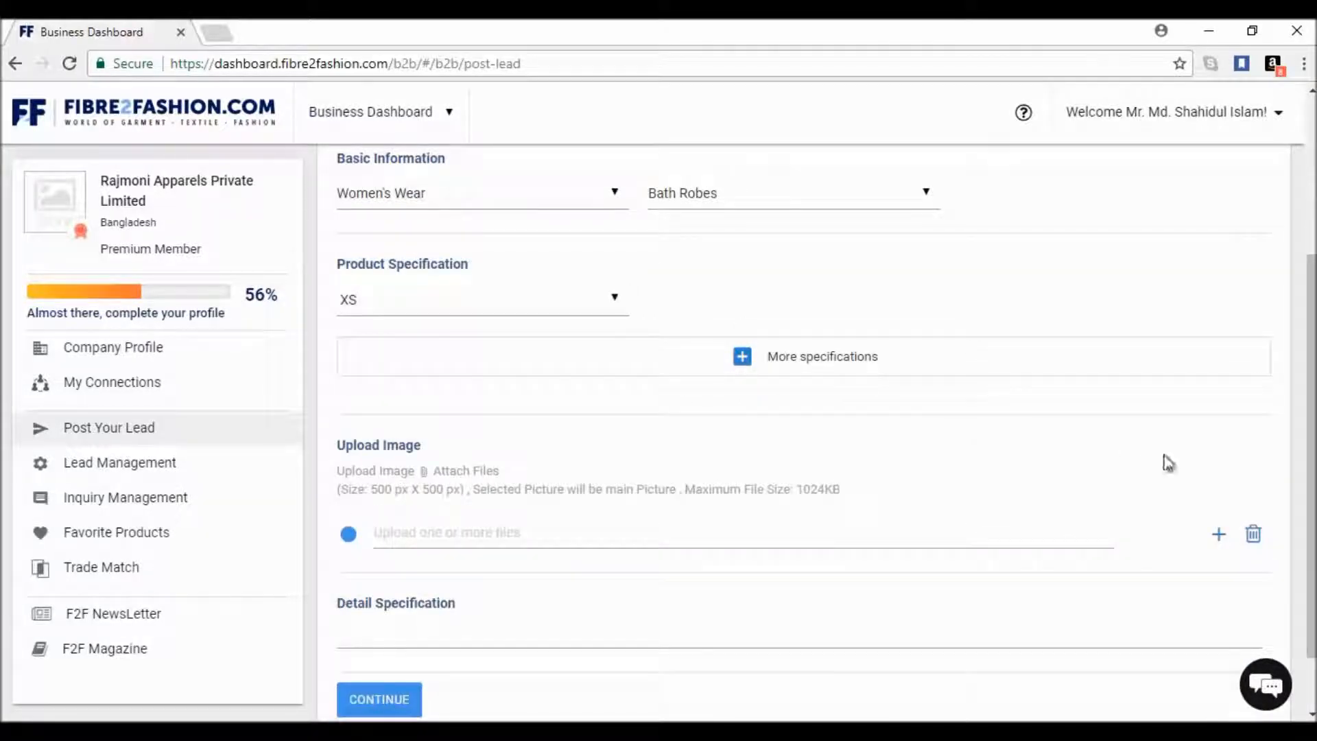
pyautogui.scroll(-3)
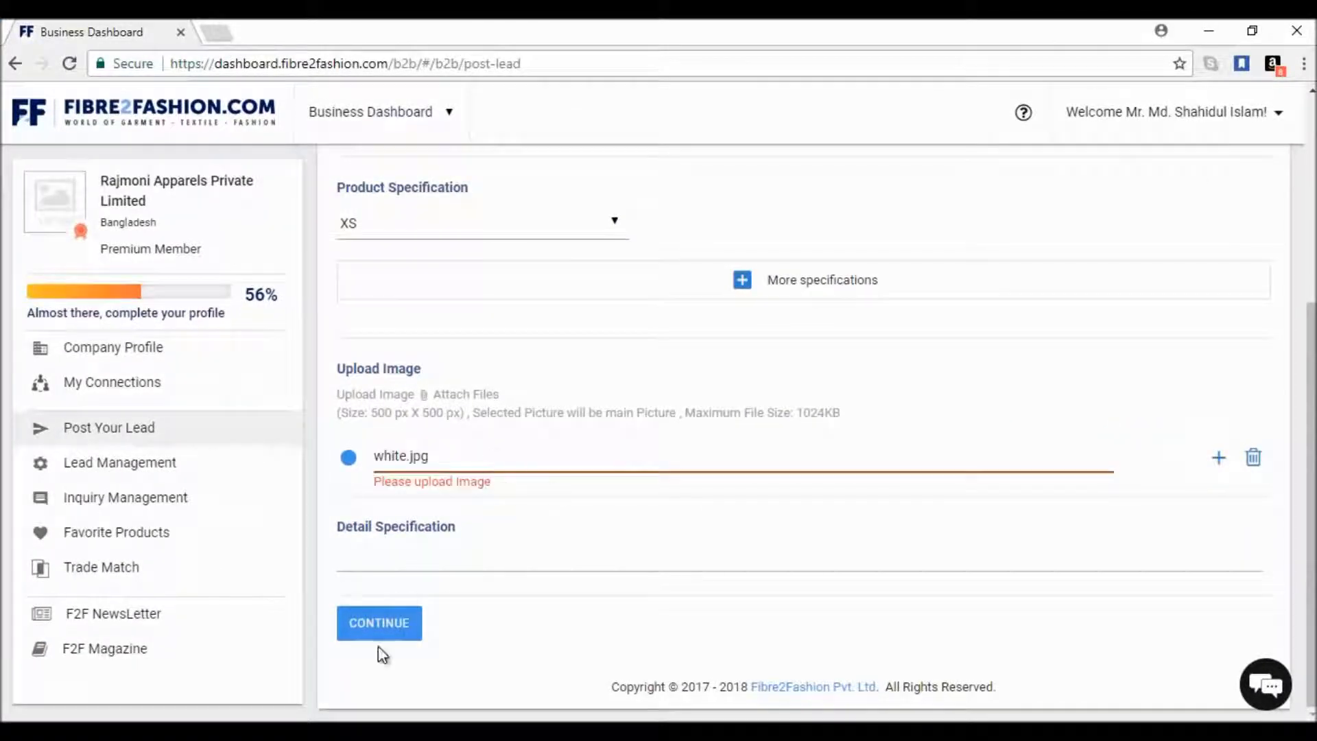
# - Move to the trade information step and enter the order quantity of 1 bale
pyautogui.click(379, 623)
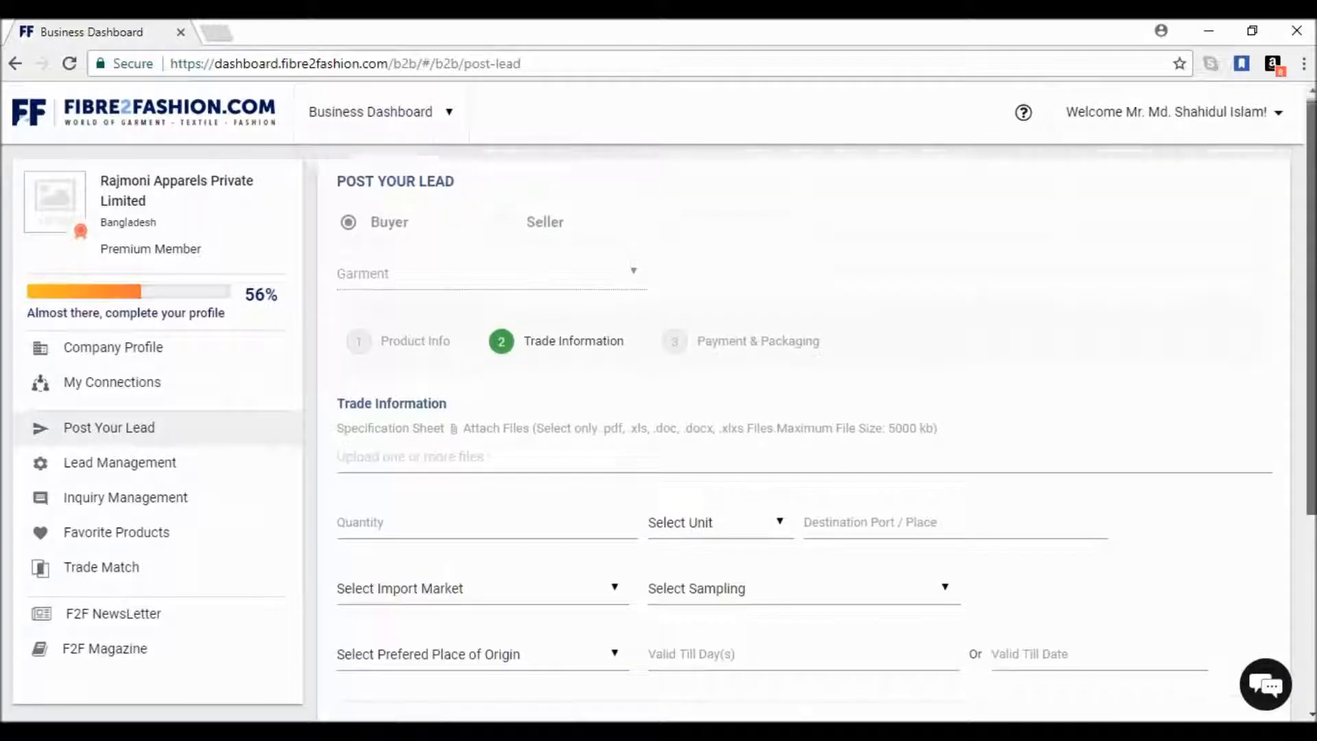
pyautogui.click(468, 526)
pyautogui.write('1')
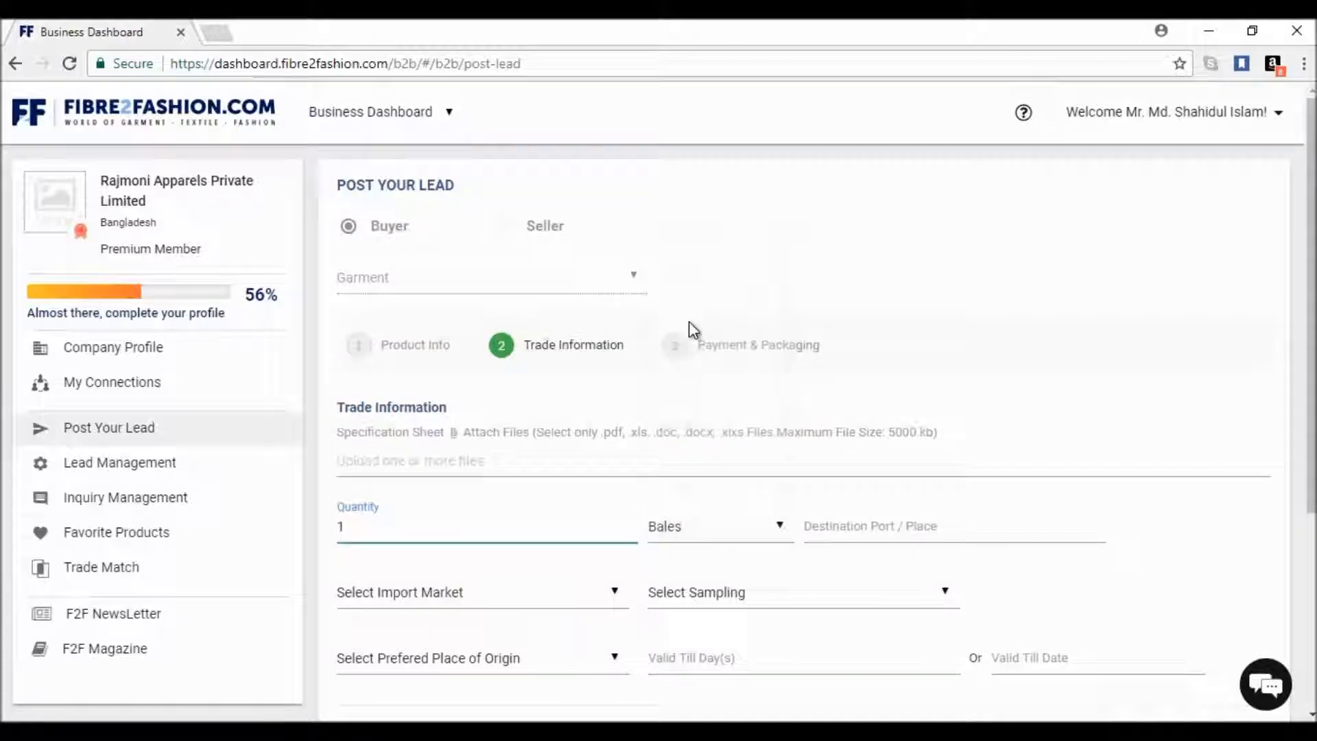
pyautogui.scroll(-3)
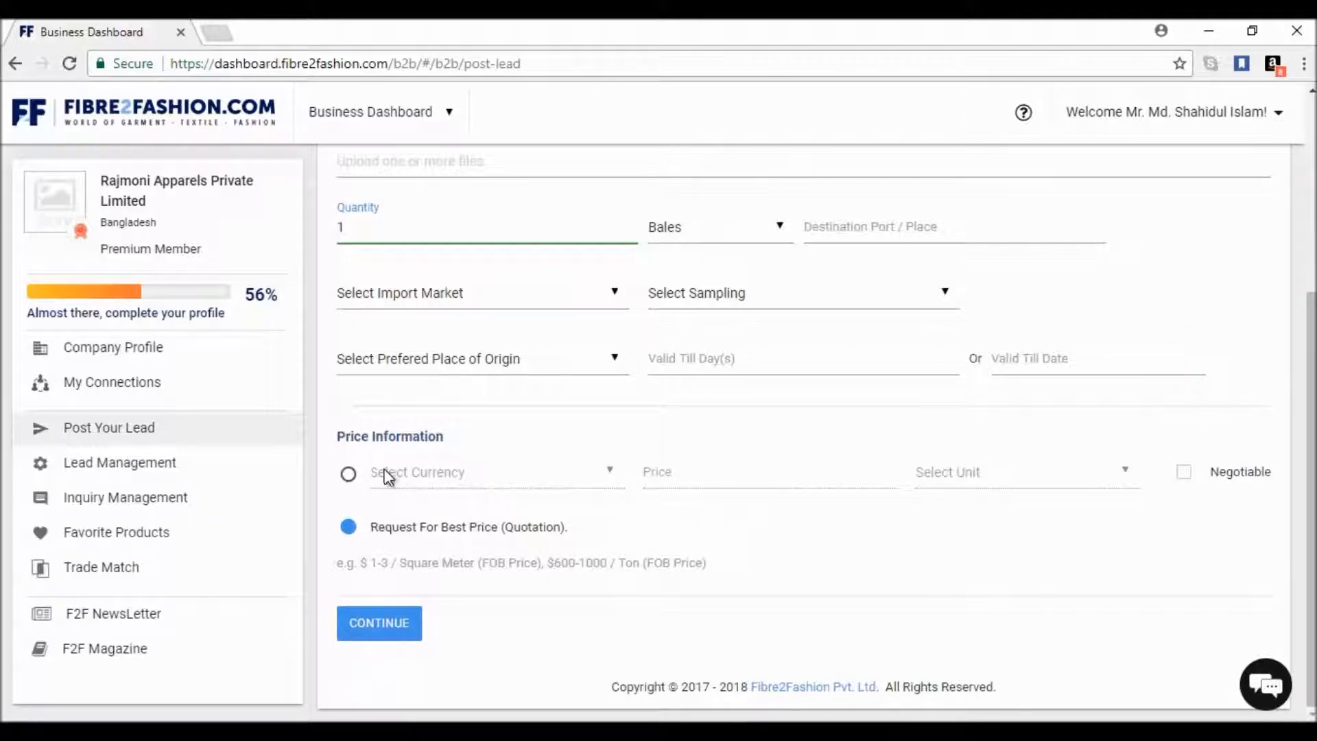
# - Toggle the pricing between a fixed currency price and a request for best-price quotation
pyautogui.click(348, 473)
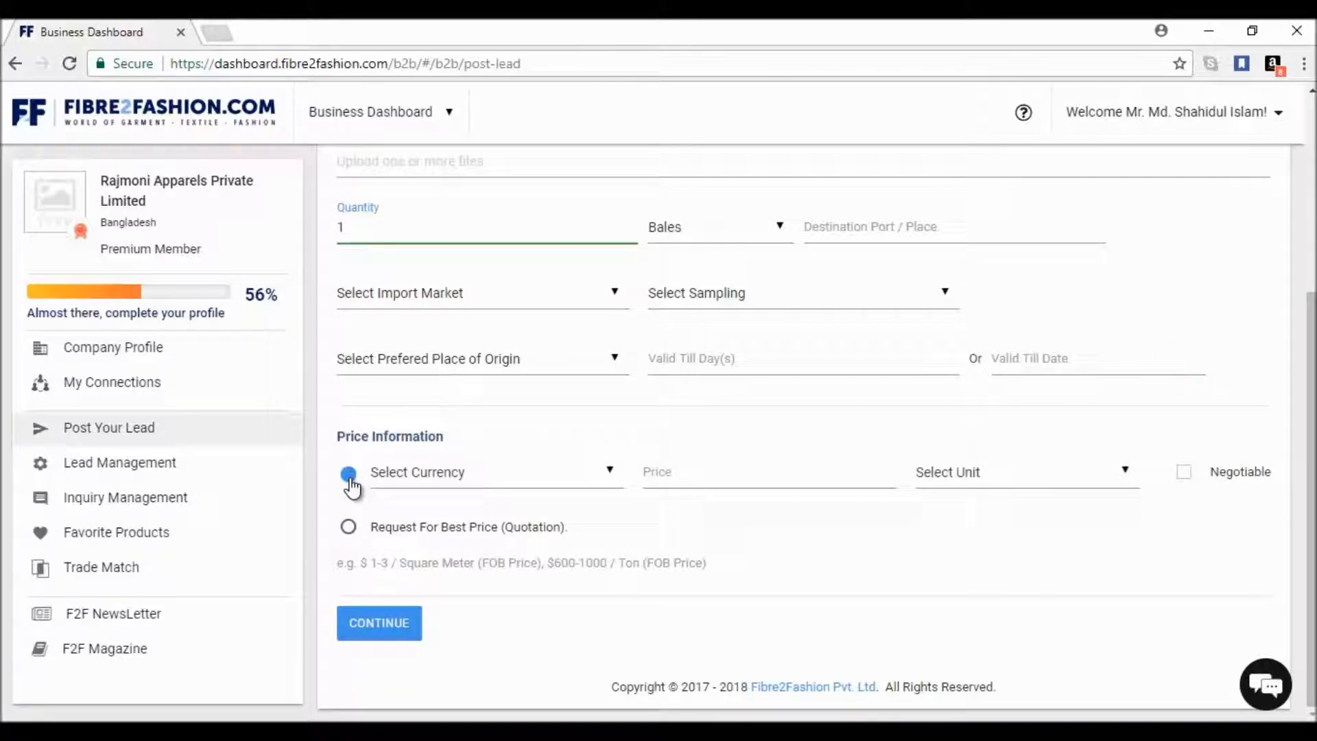
pyautogui.click(347, 527)
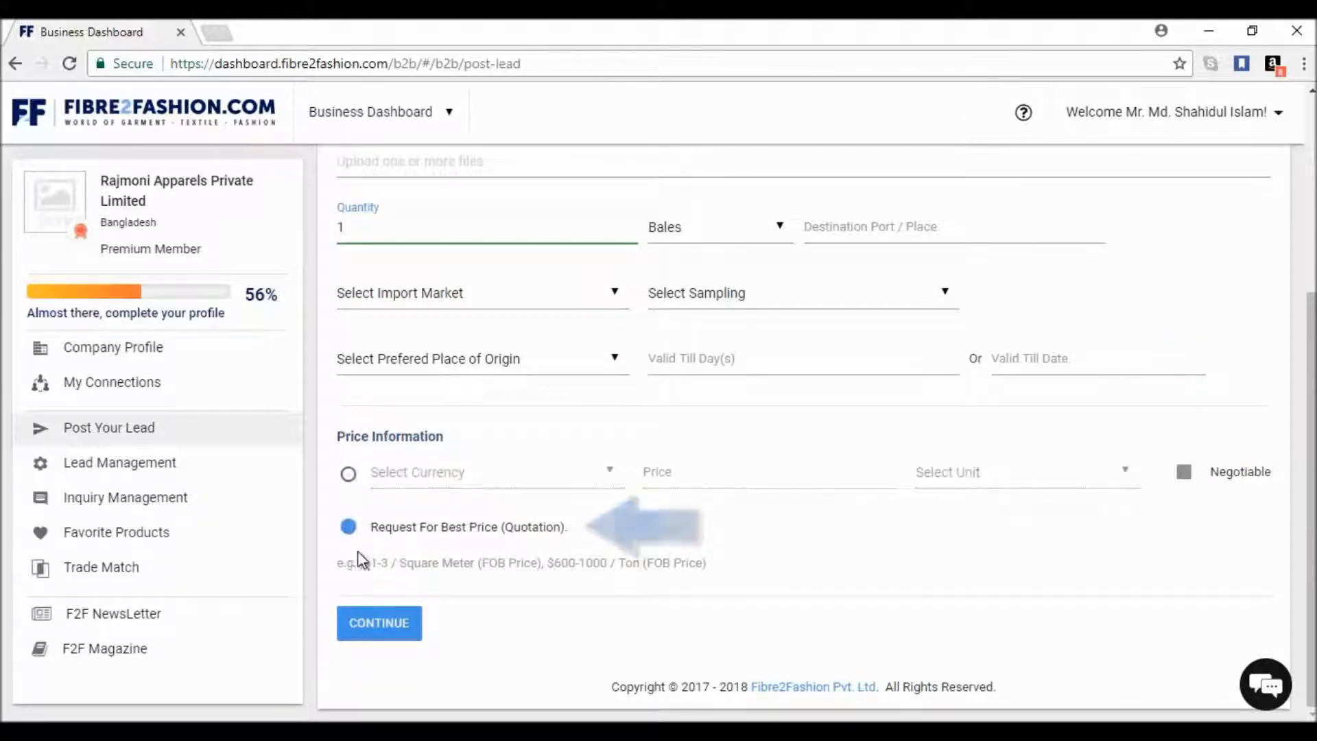
pyautogui.moveTo(902, 513)
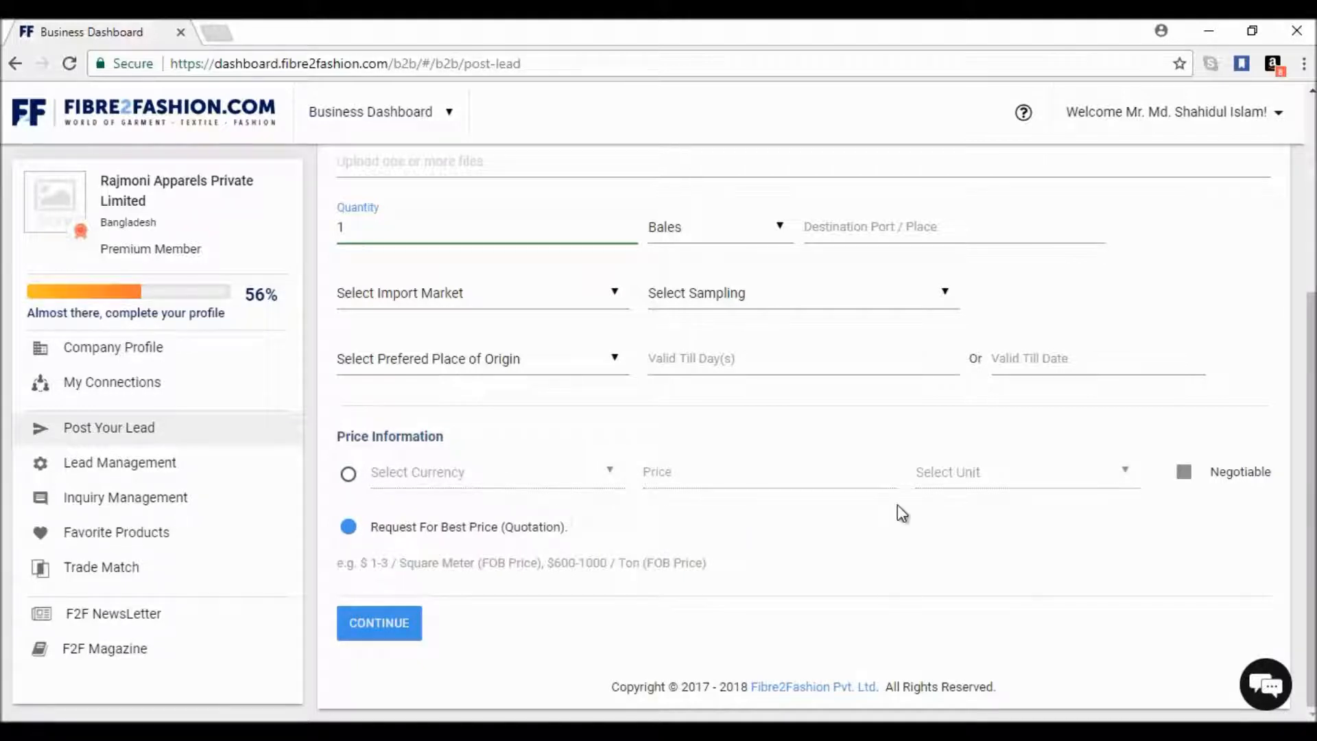
pyautogui.click(347, 475)
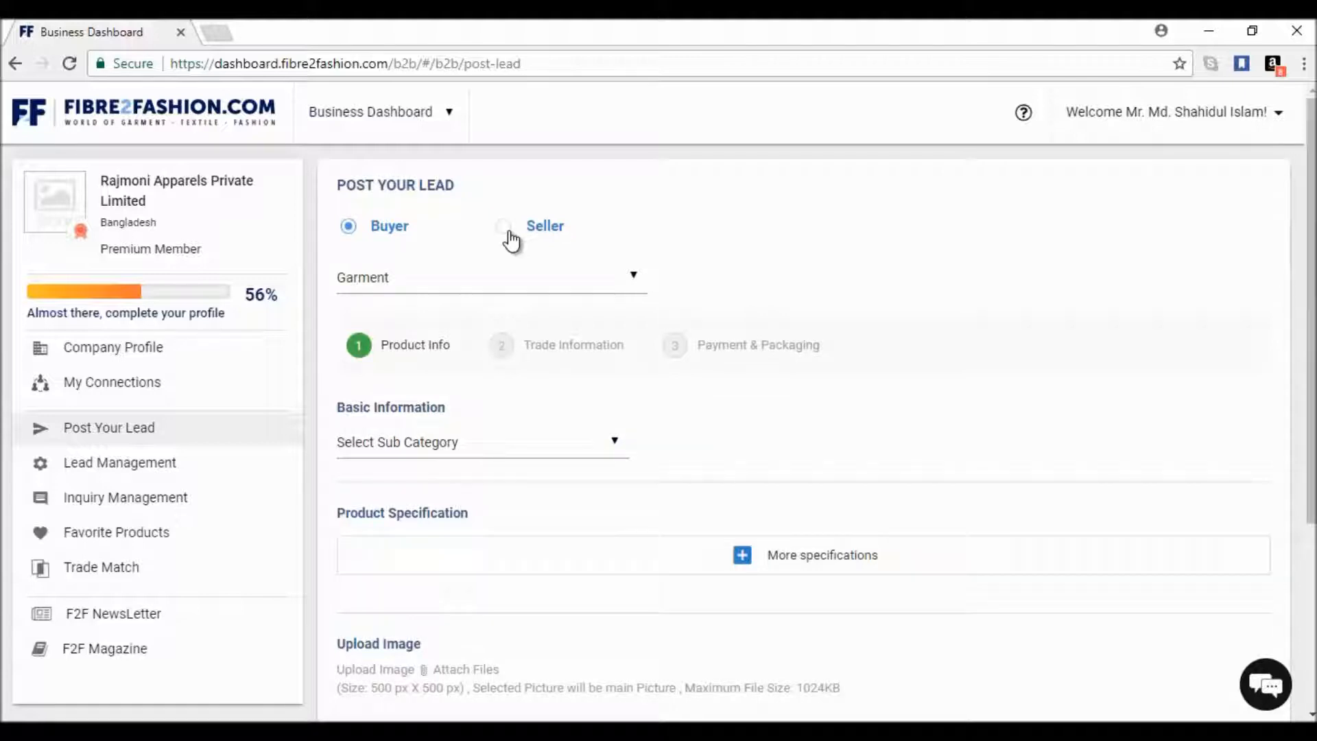
# - Mark the lead as a seller's offer, then bring up the Lead Management list of 7941 leads
pyautogui.click(504, 227)
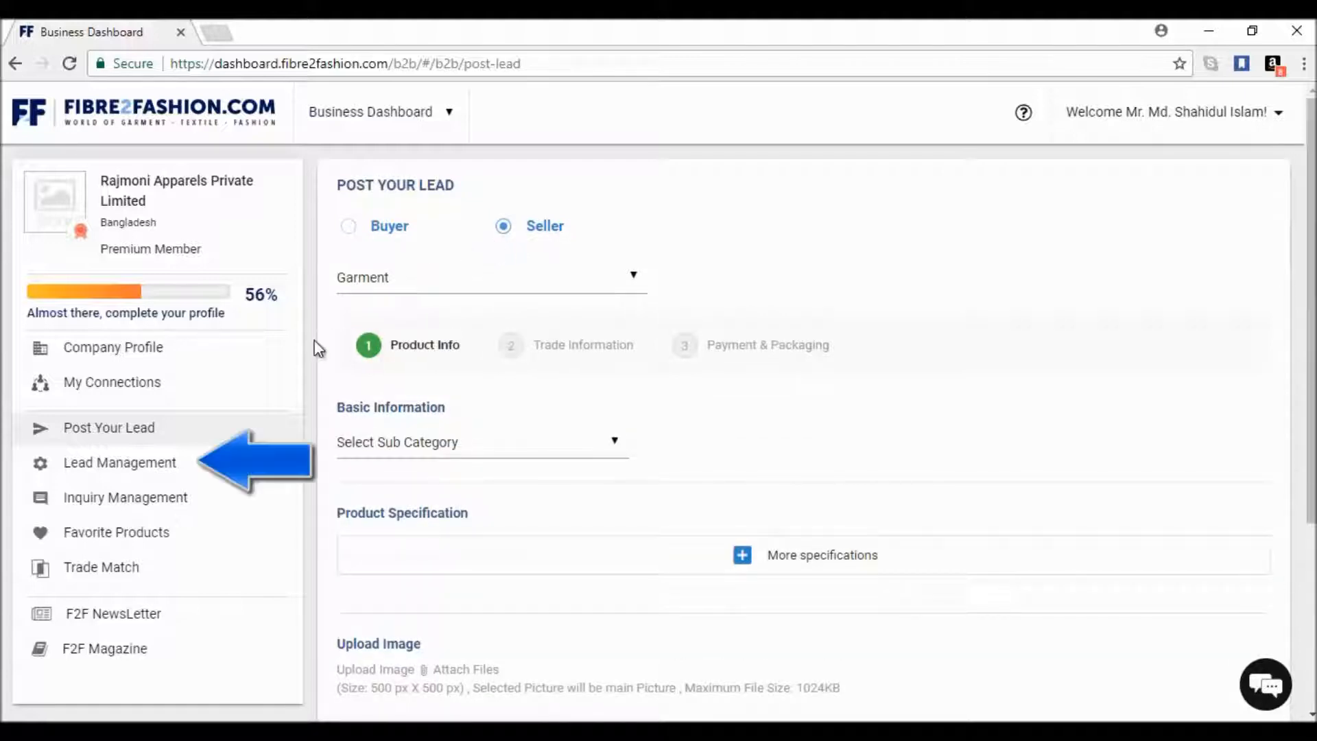
pyautogui.click(119, 463)
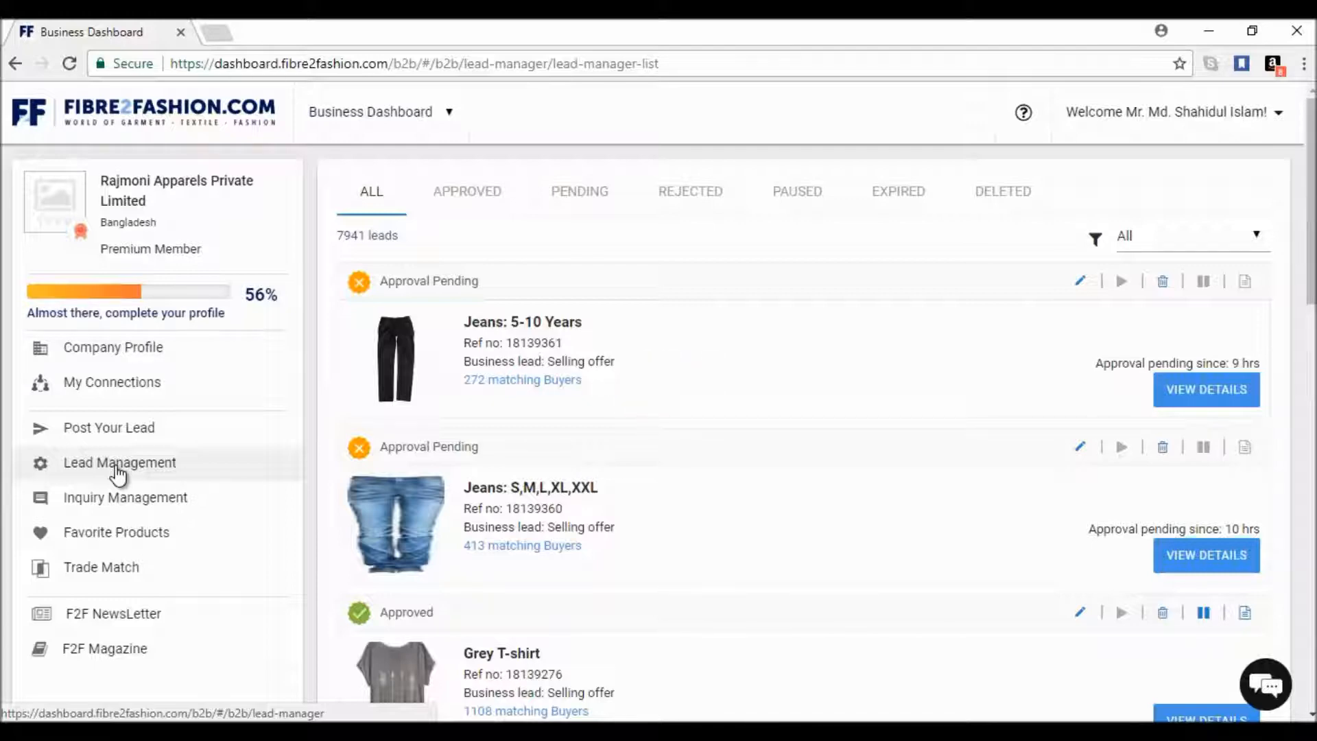
# - Filter to the 6370 rejected leads, then open the OVERZINKIT INC high-quality T-shirt inquiry
pyautogui.click(521, 380)
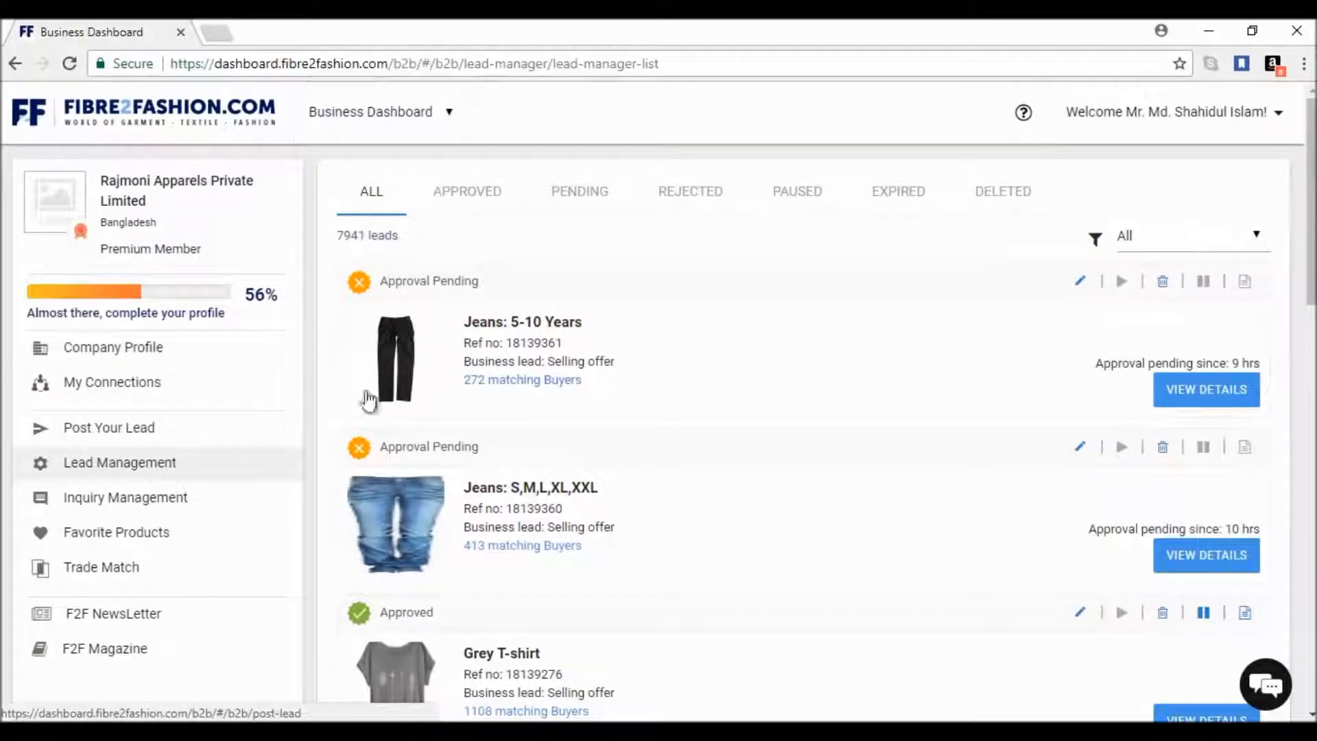
pyautogui.click(690, 191)
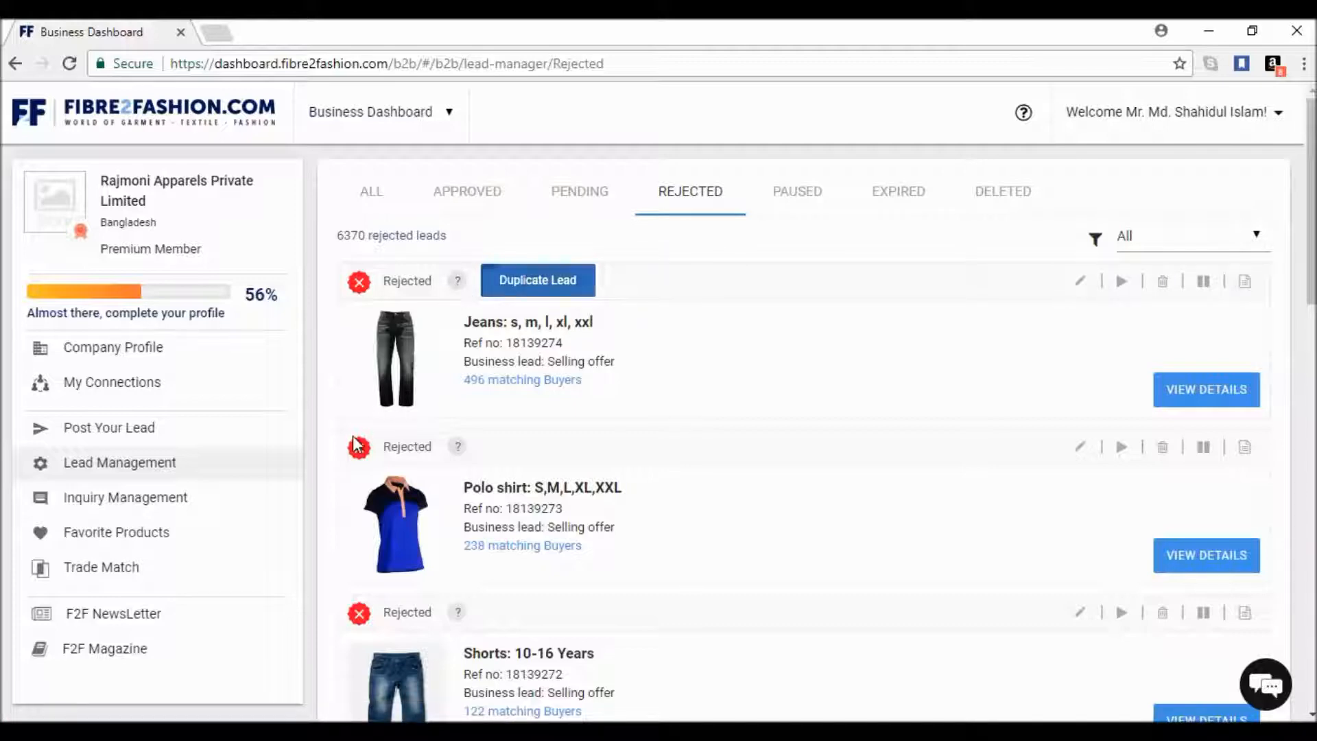
pyautogui.click(125, 497)
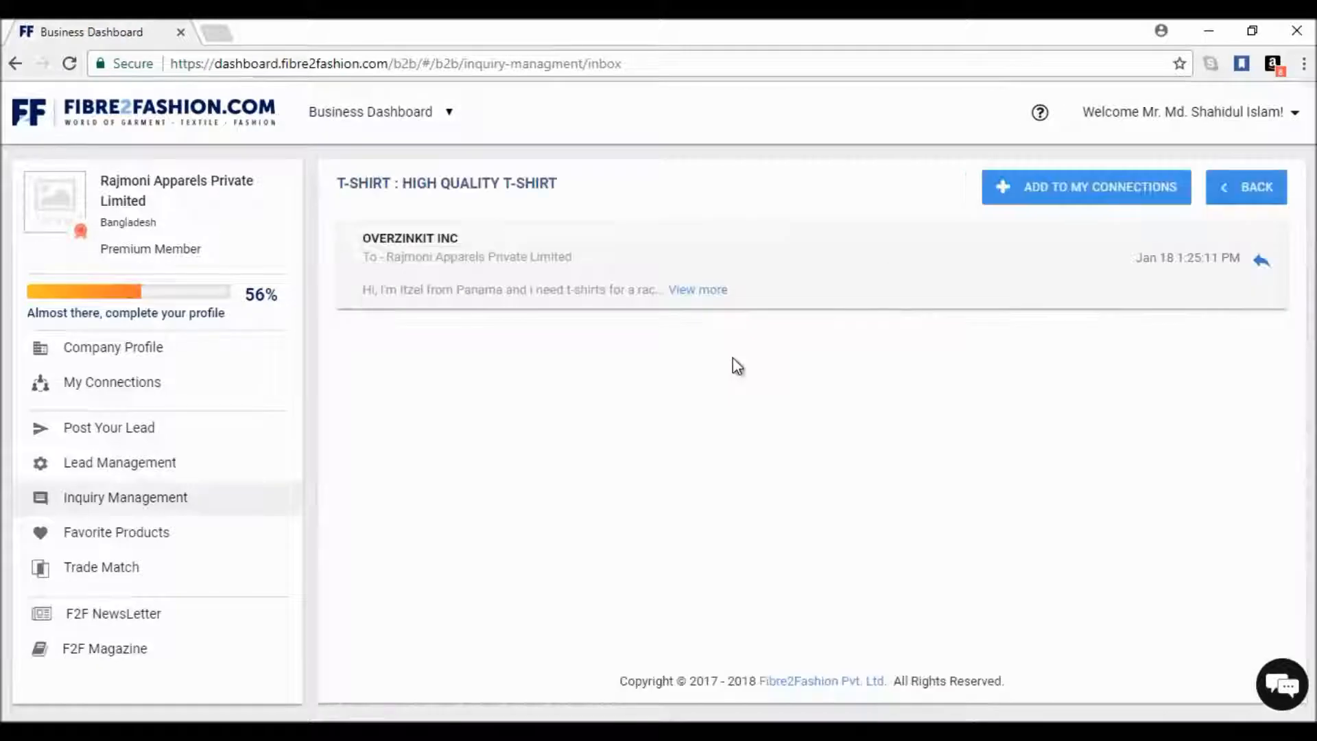
pyautogui.moveTo(677, 299)
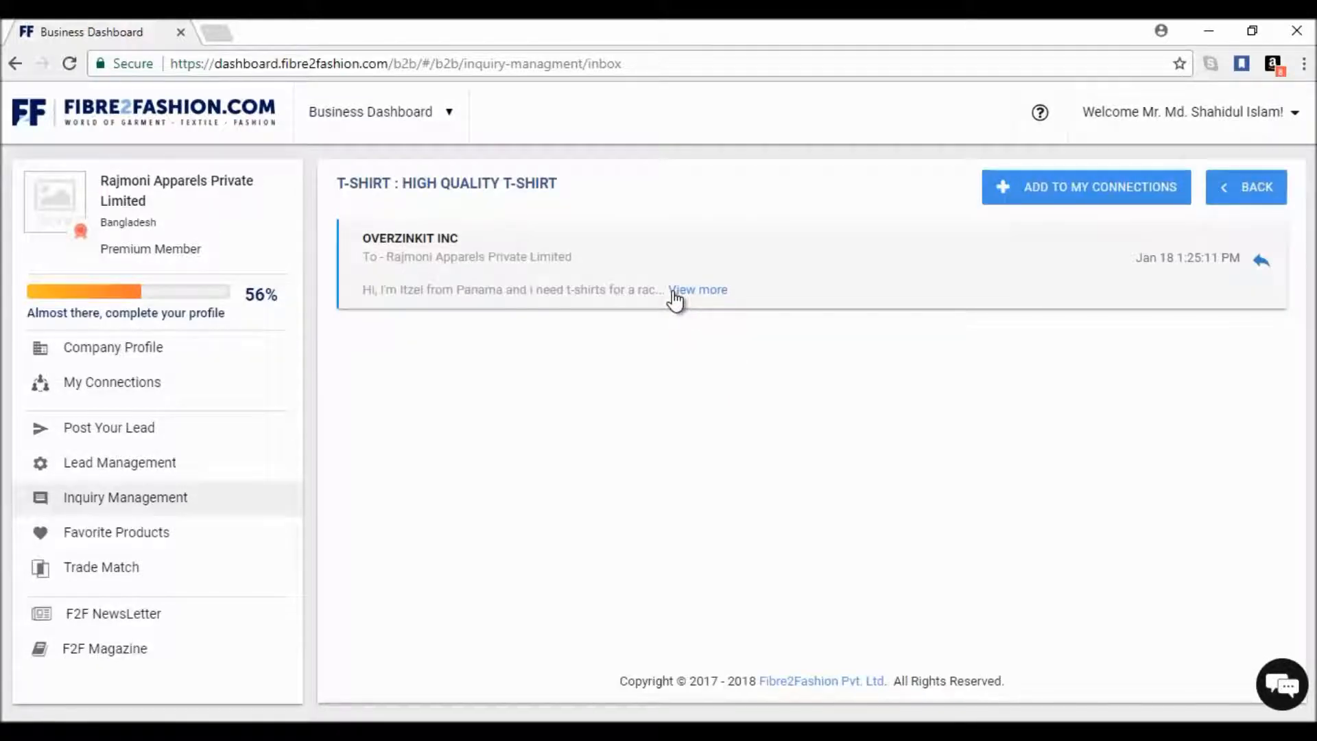
# - Read the full Overzinkit Inc inquiry message down to its reply box, then return to the inbox
pyautogui.click(698, 289)
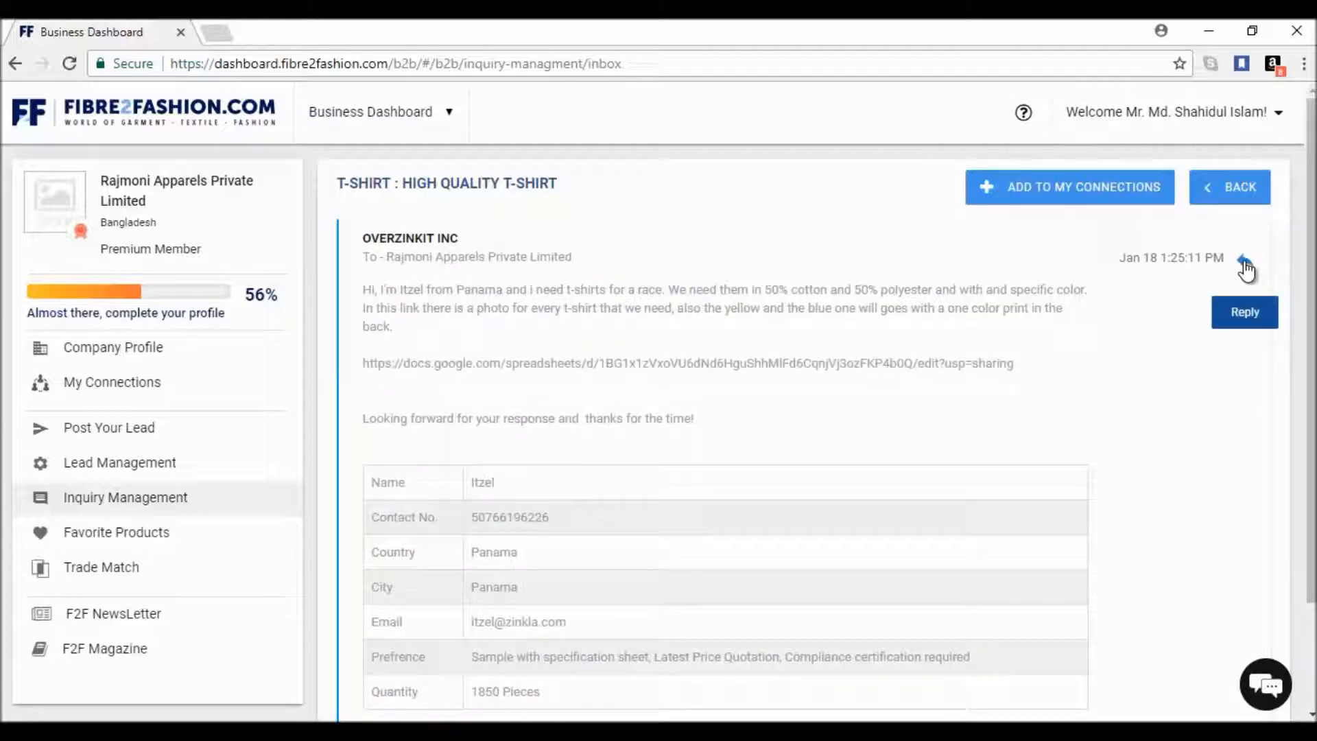
pyautogui.scroll(-3)
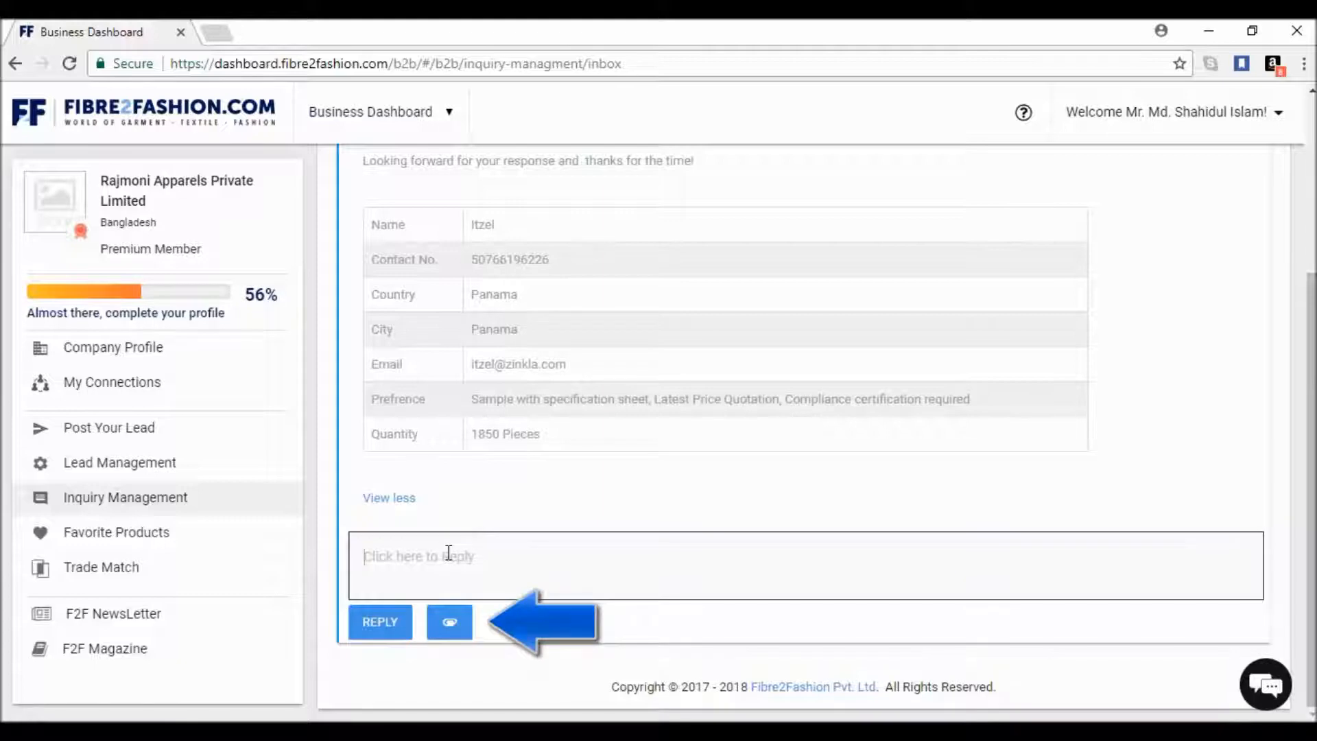
pyautogui.scroll(3)
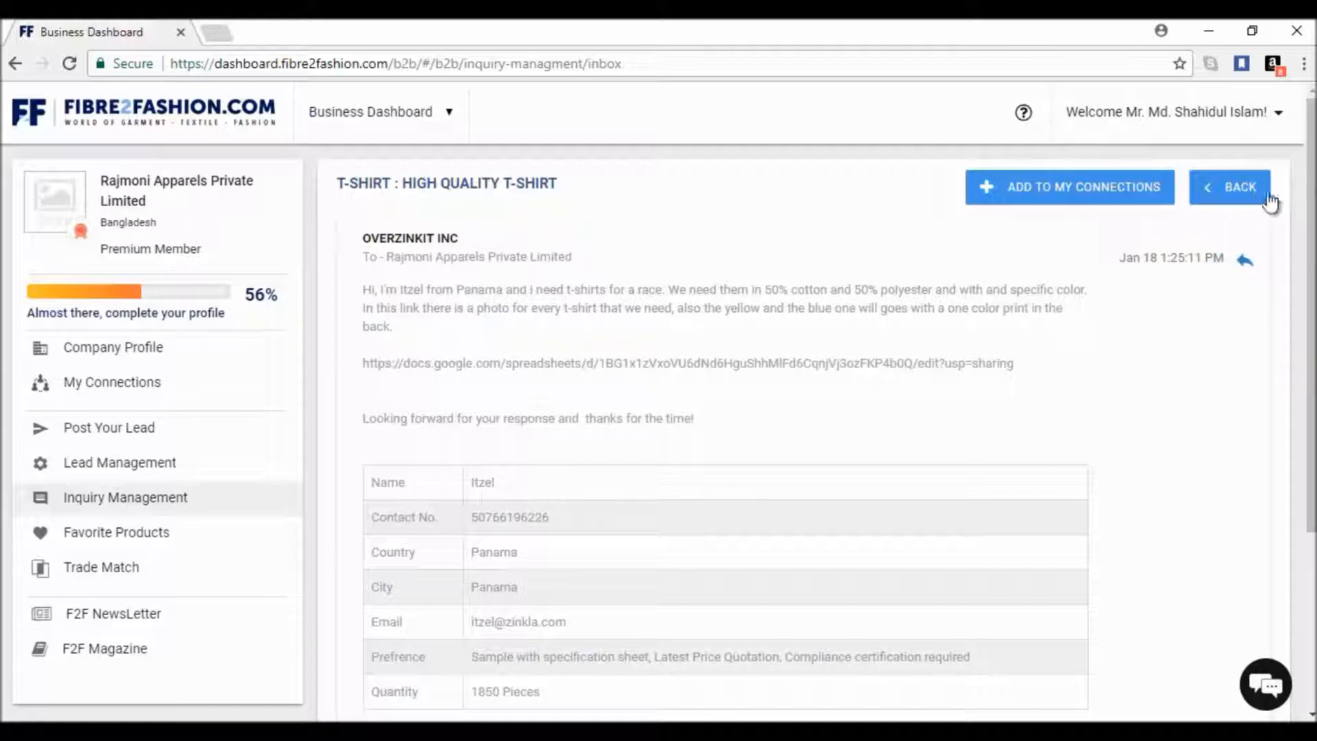
pyautogui.click(1230, 187)
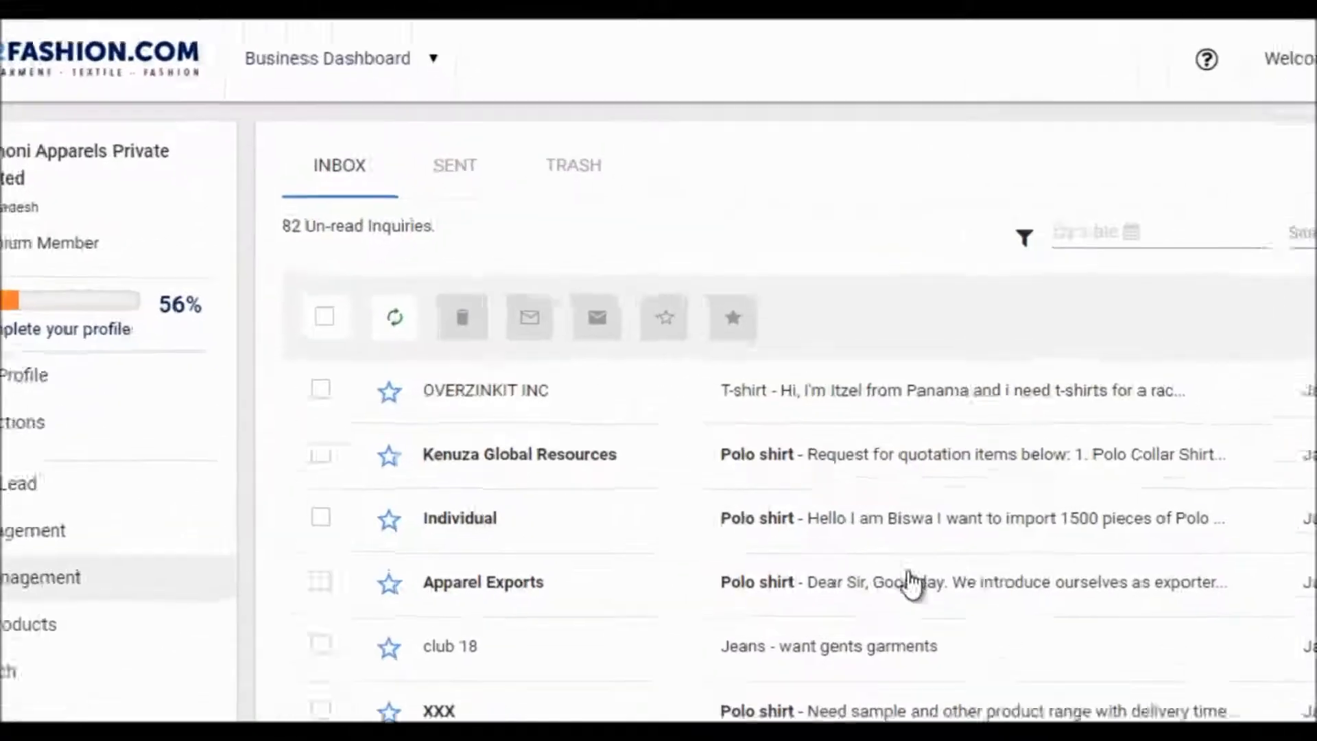
# - Tick the OVERZINKIT INC and Kenuza Global Resources inquiries in the inbox
pyautogui.click(320, 389)
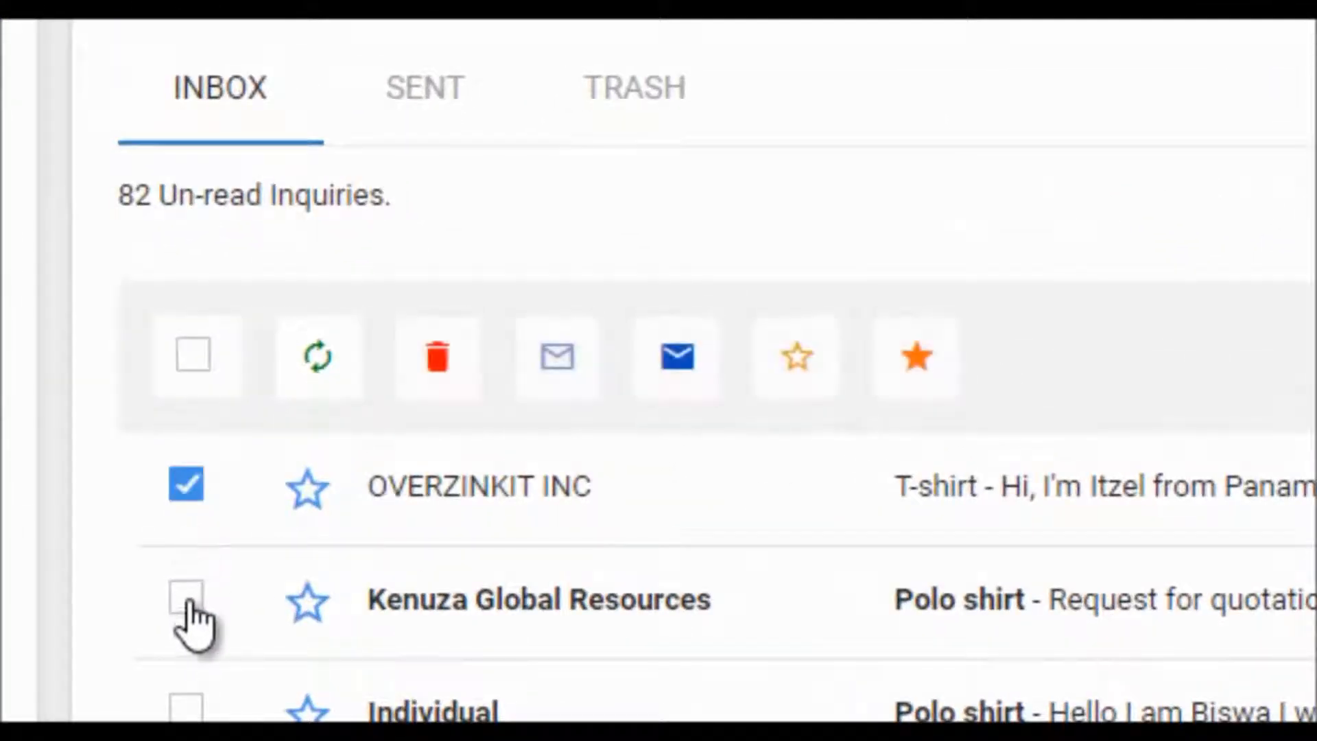
pyautogui.click(185, 598)
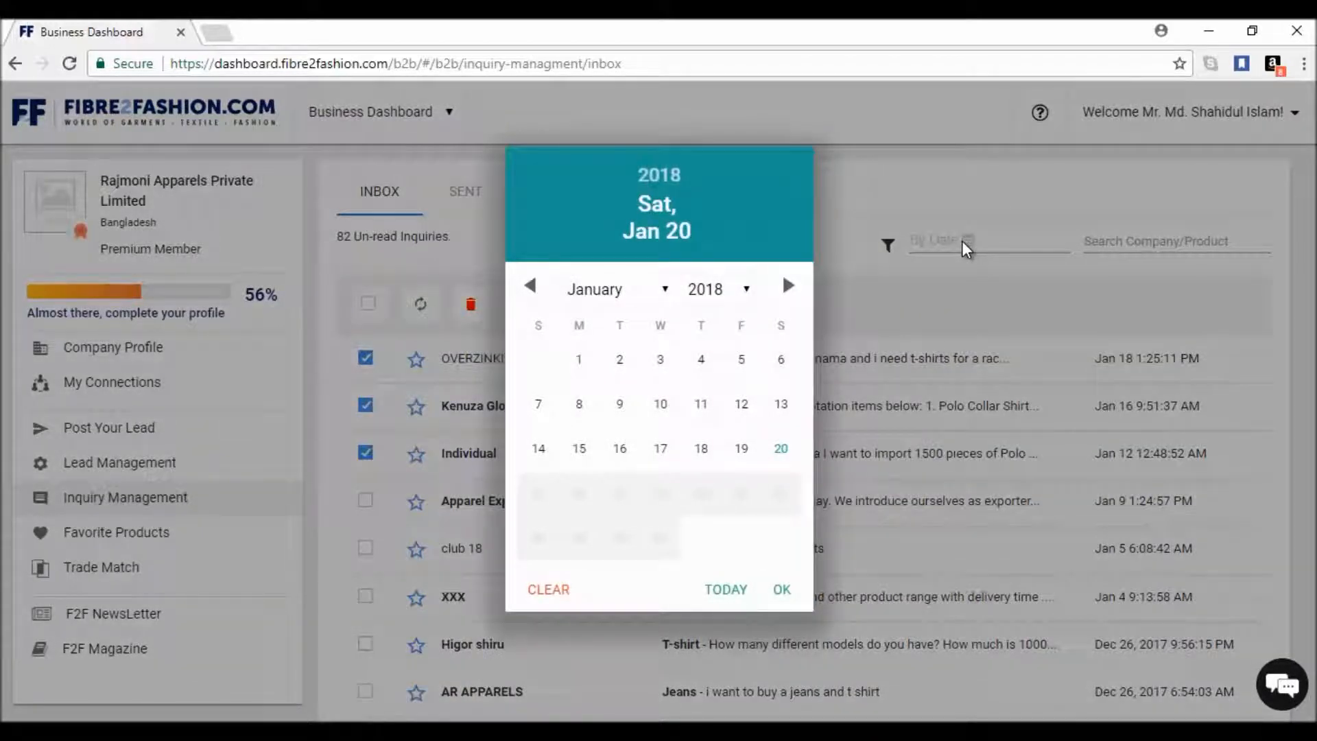
pyautogui.moveTo(978, 249)
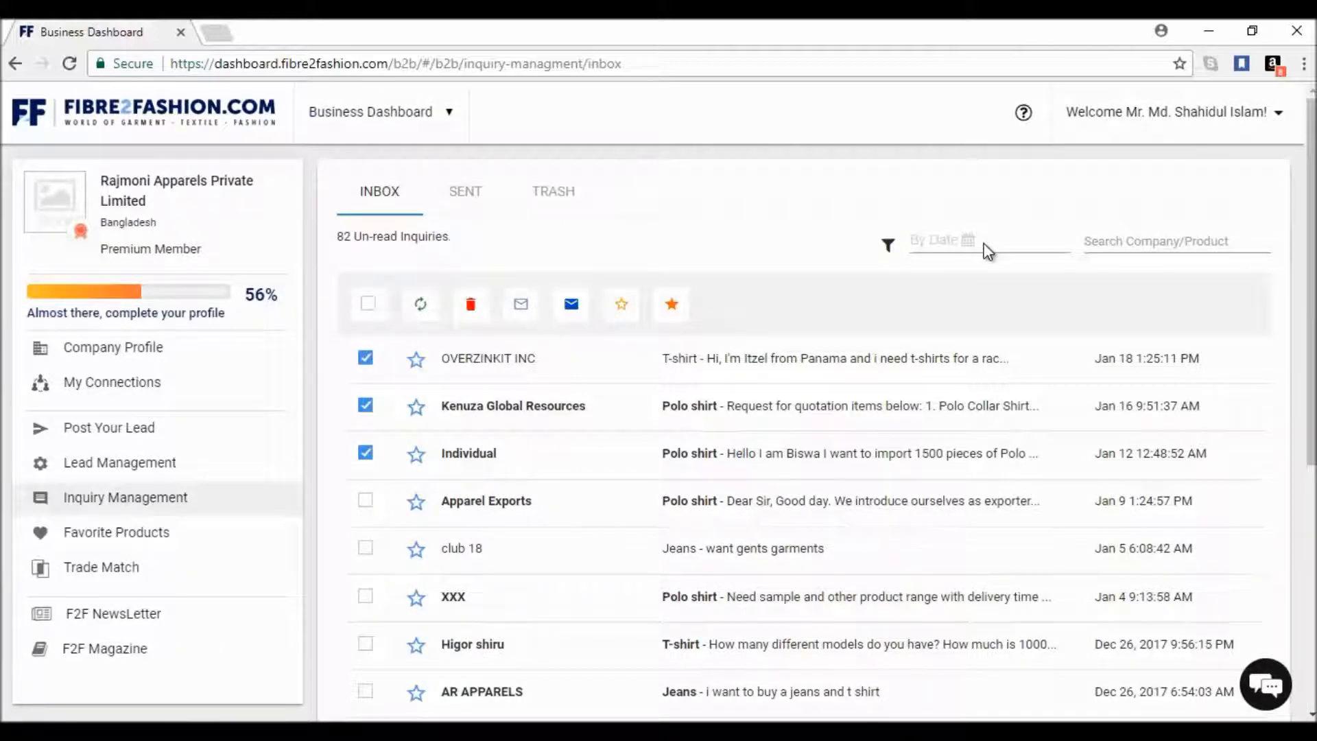
pyautogui.moveTo(115, 533)
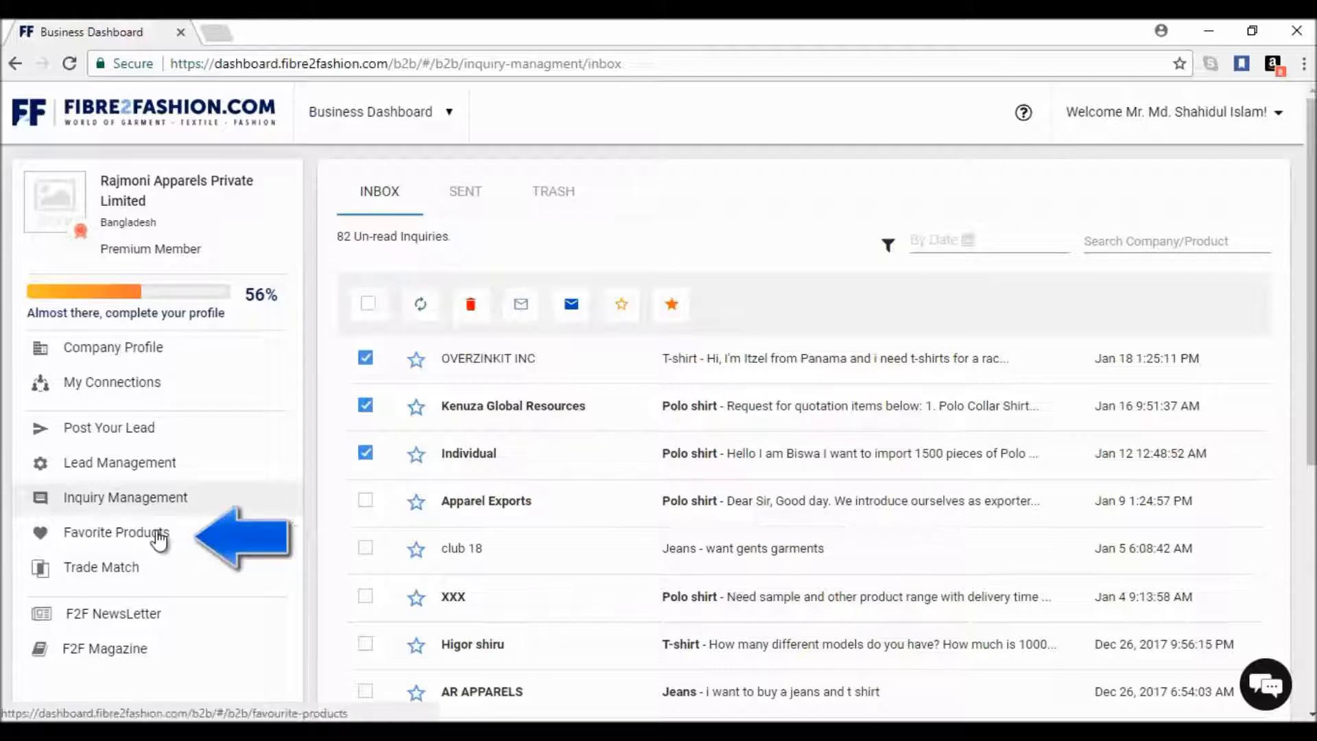
# - View the four saved favorite products, then move on to the trade match list
pyautogui.click(116, 532)
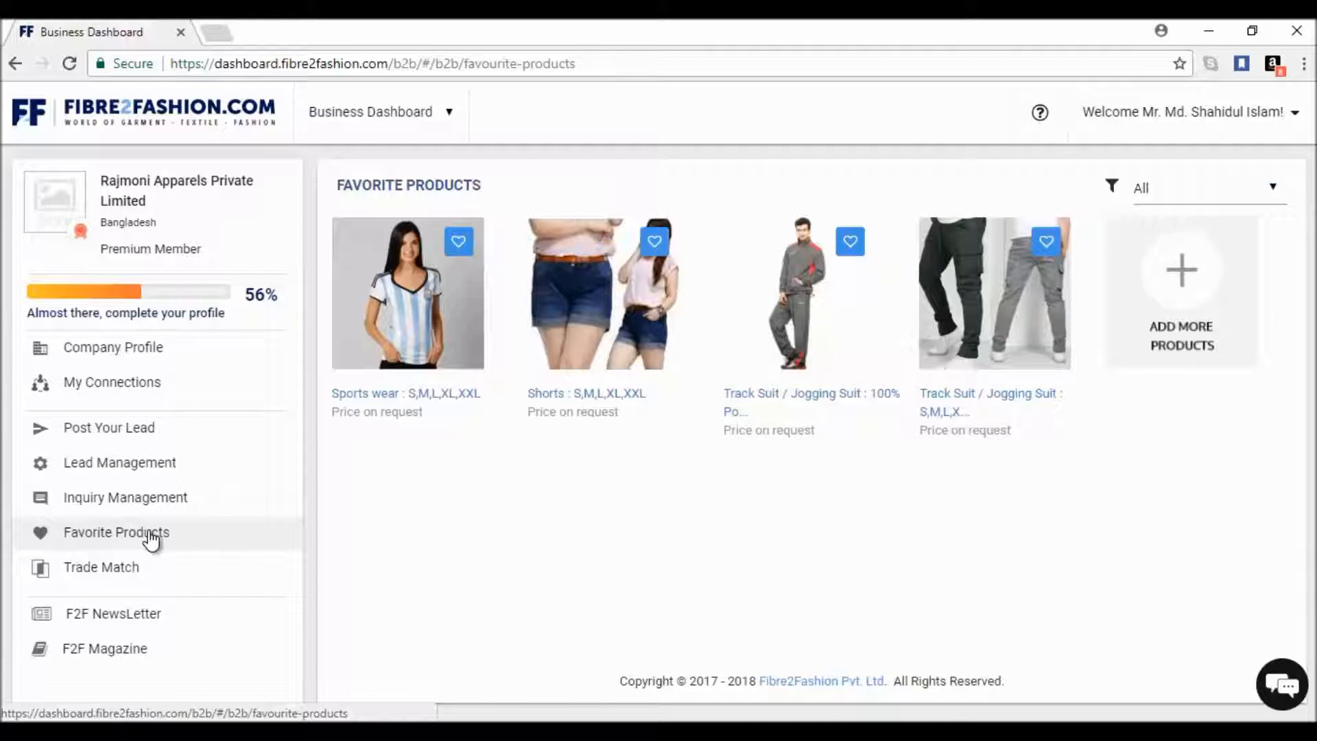
pyautogui.click(101, 567)
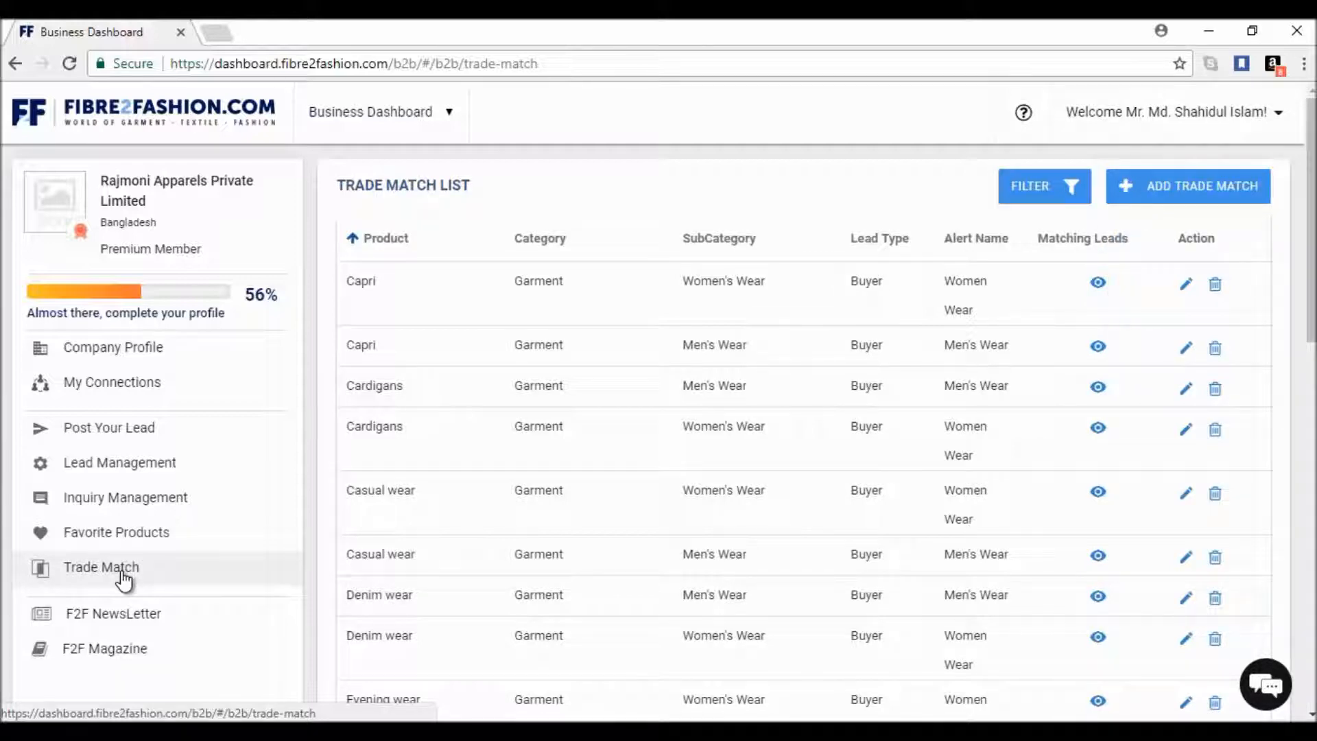
# - Begin a new trade match alert and set it to Selling Lead with export region
pyautogui.click(1188, 185)
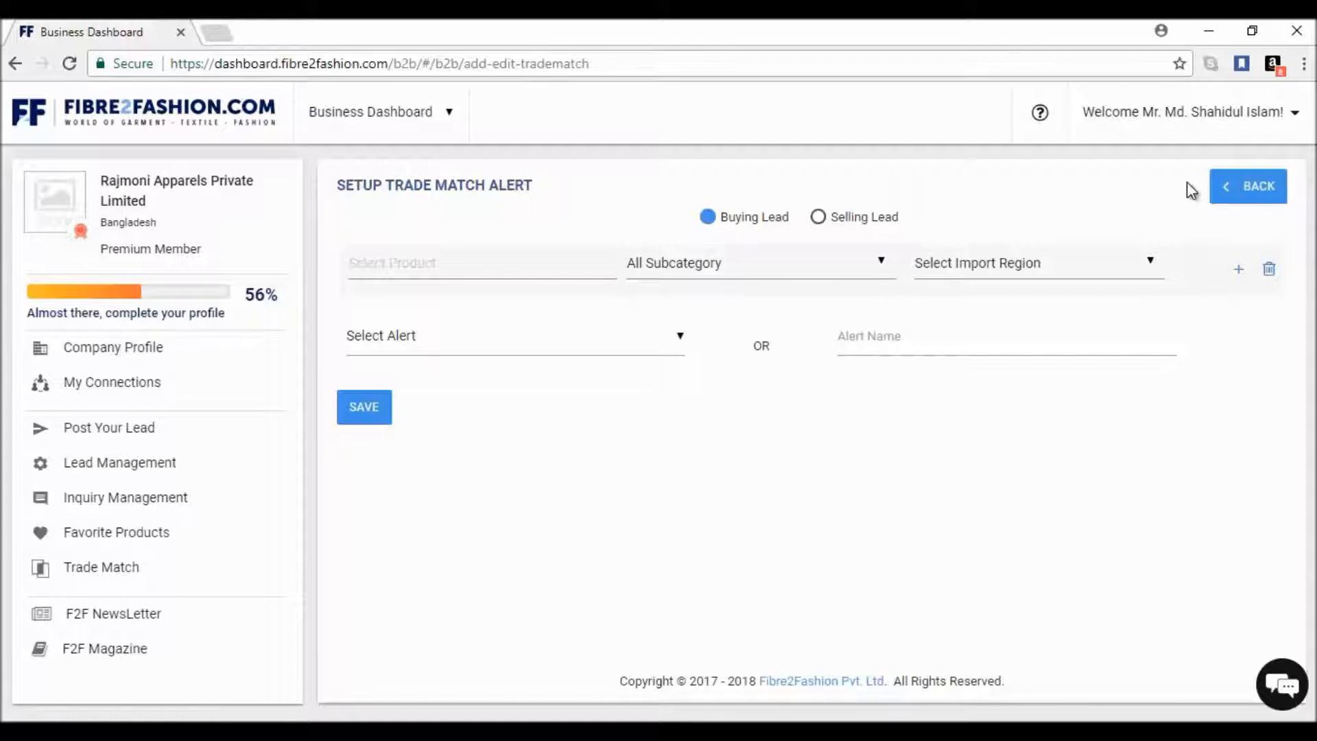
pyautogui.click(817, 217)
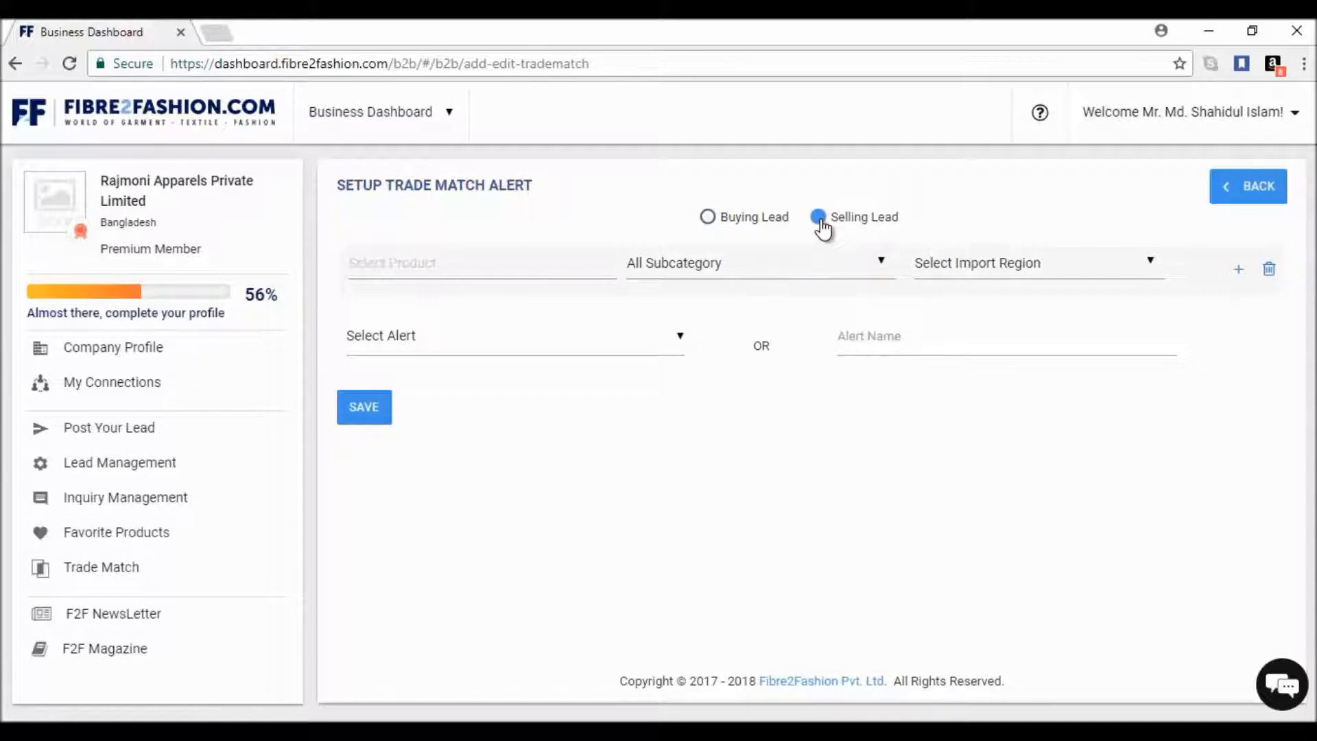
pyautogui.click(818, 217)
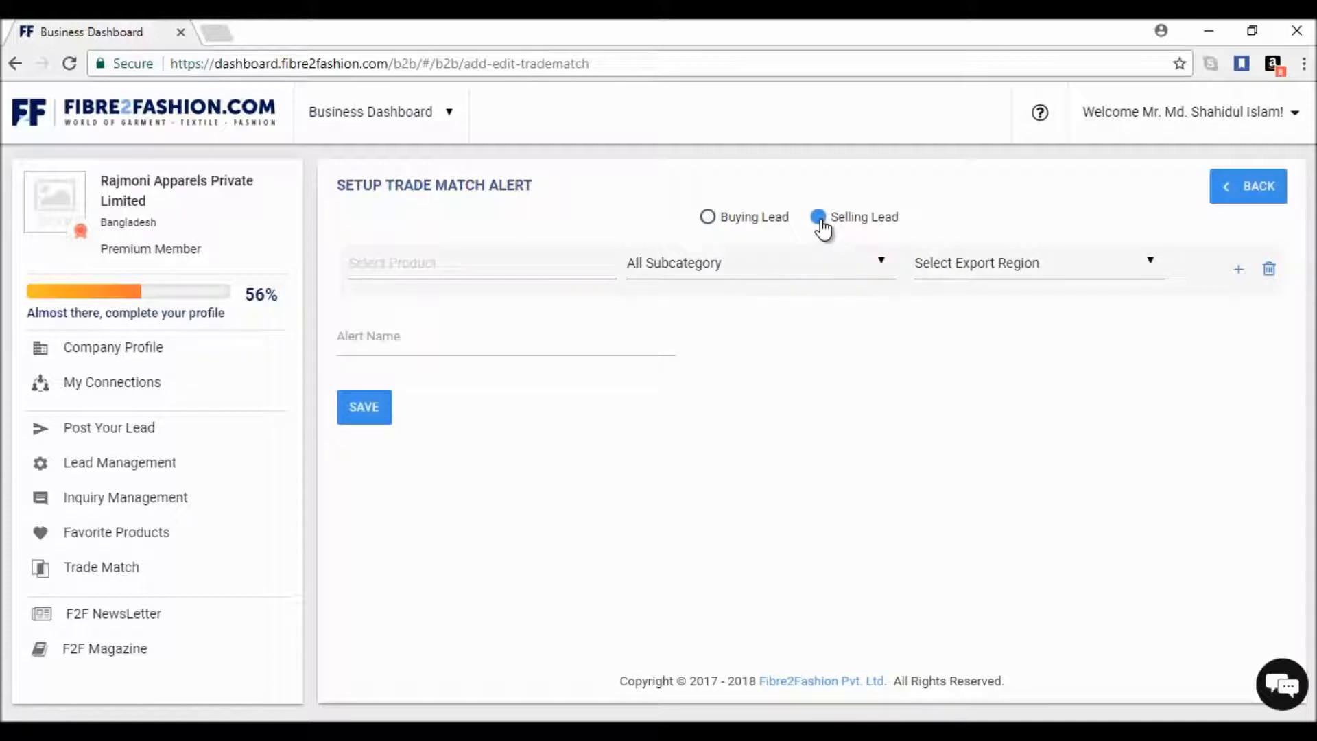
# - Return to the Matching Leads list for the Capri alert
pyautogui.click(1247, 185)
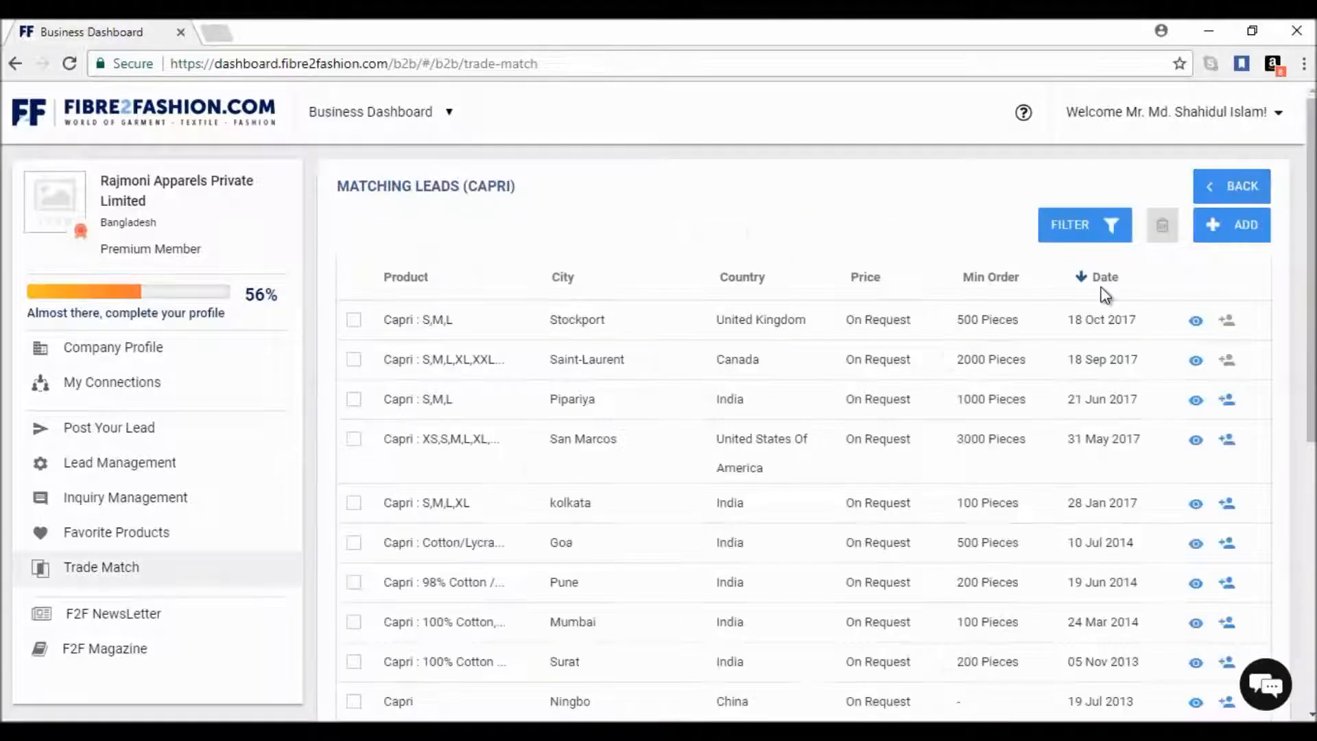
pyautogui.moveTo(1226, 398)
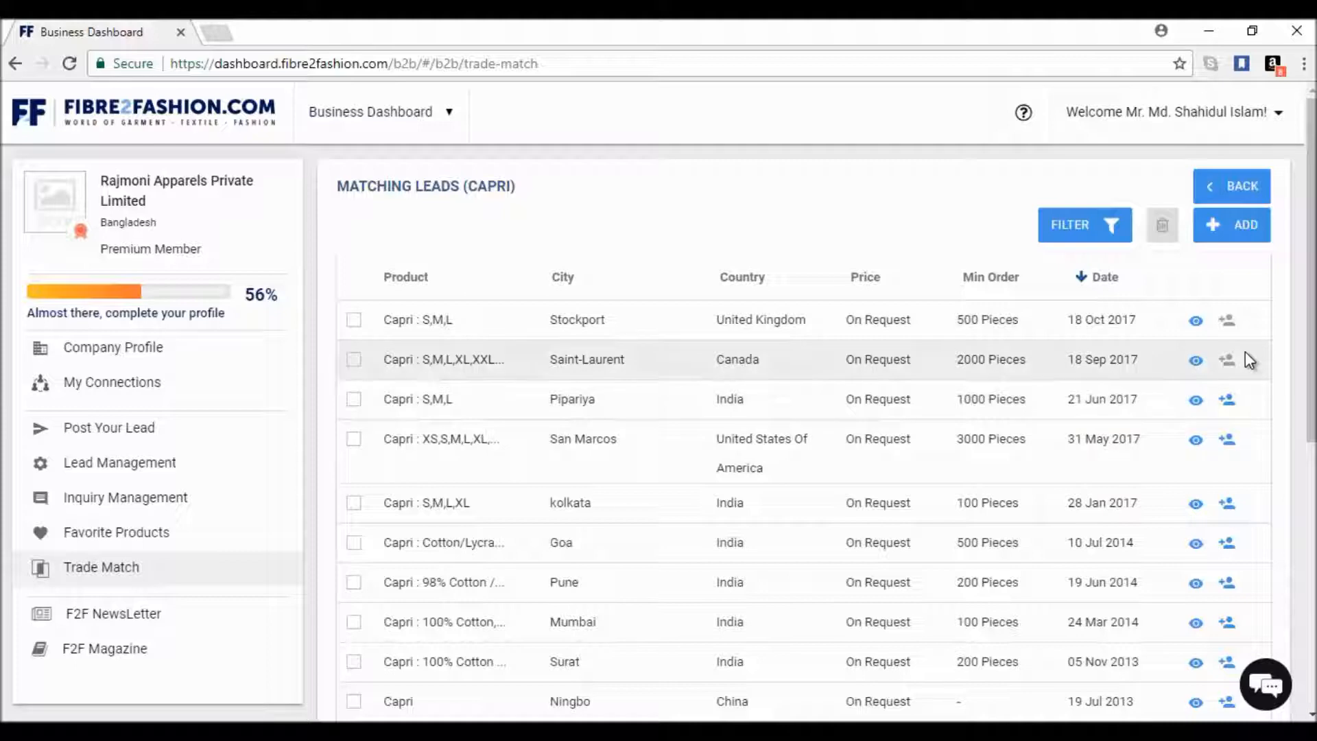
pyautogui.moveTo(1227, 399)
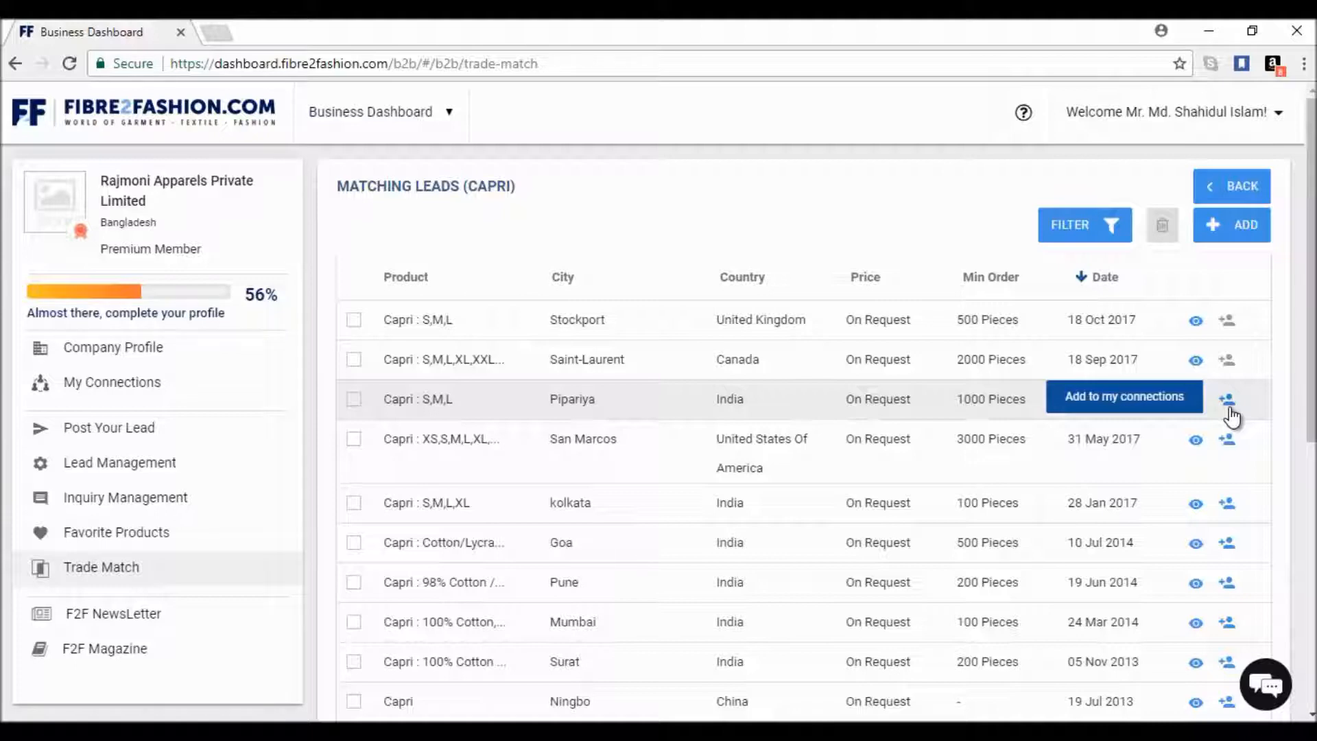
pyautogui.moveTo(1228, 417)
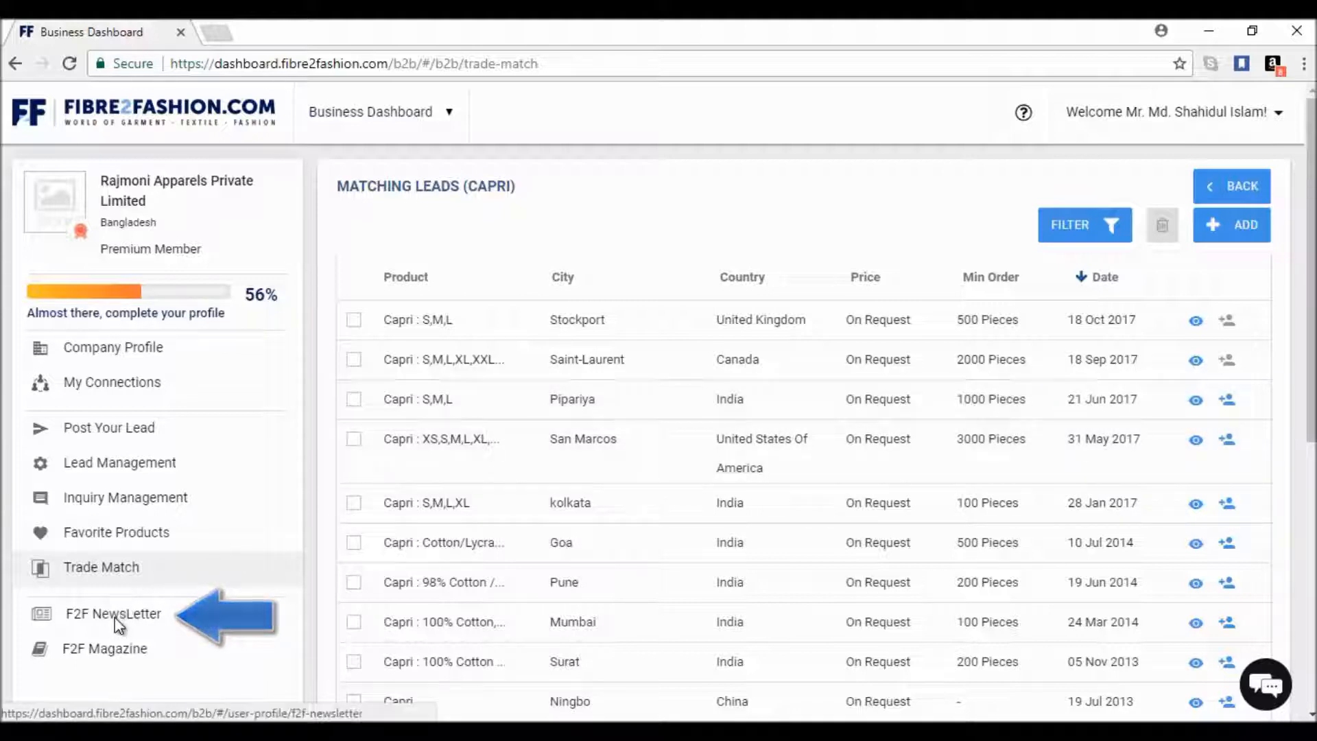
# - View the F2F NewsLetter subscriptions, then head to the F2F Magazine page
pyautogui.click(112, 614)
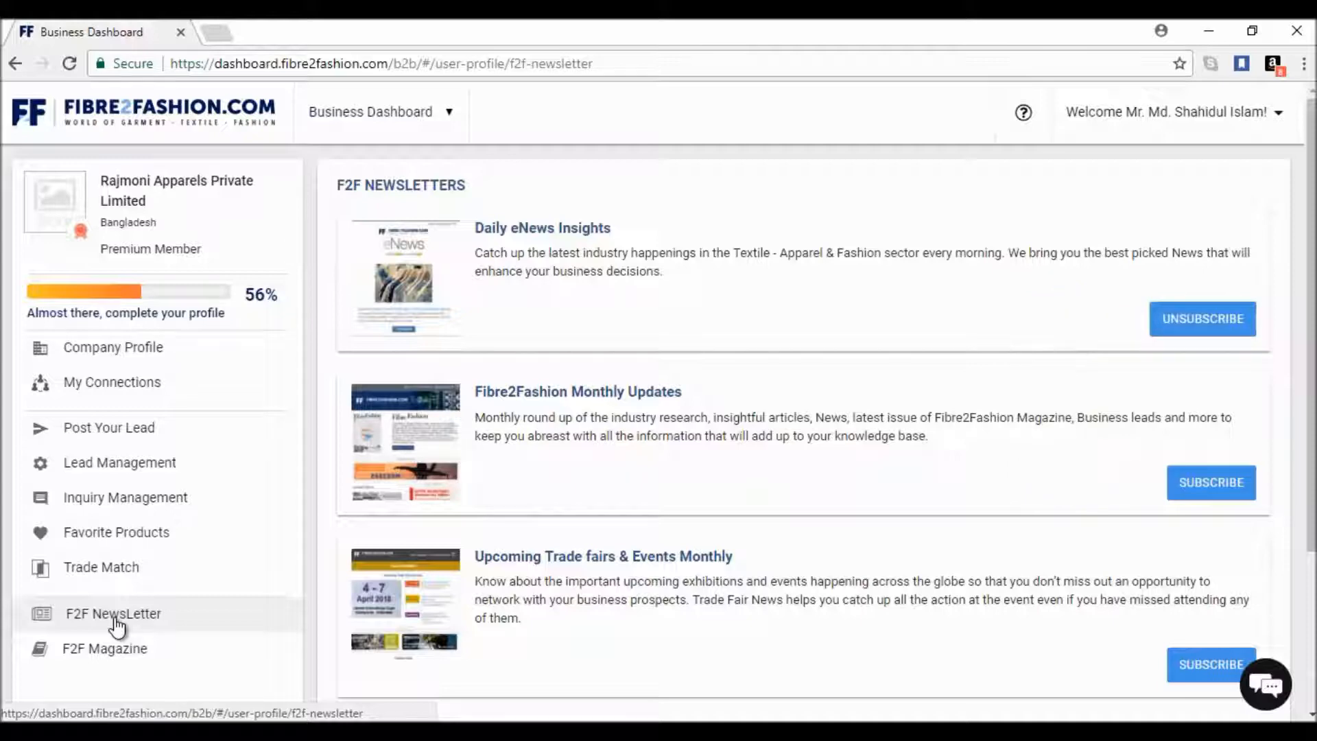
pyautogui.click(104, 647)
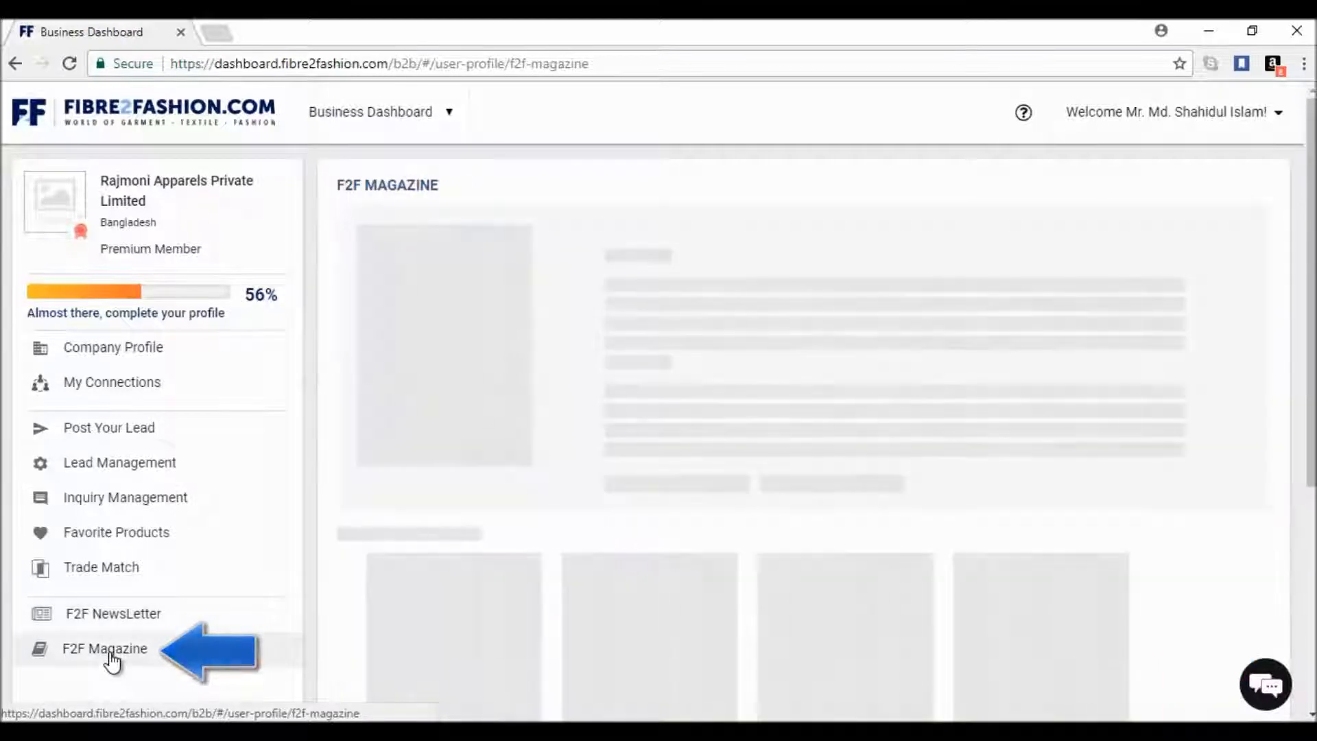
# - View the January 2018 magazine issue and the Previous Issues carousel (September–December 2017)
pyautogui.click(104, 648)
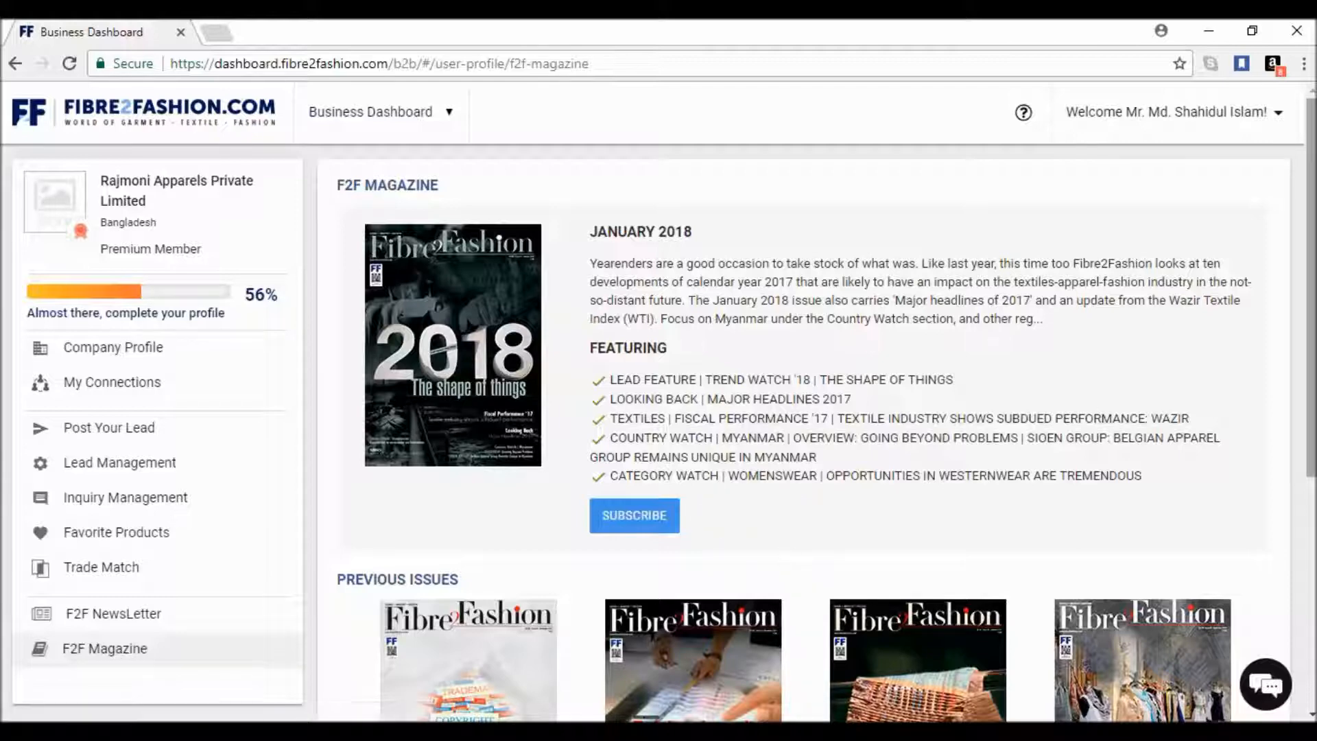
pyautogui.scroll(-3)
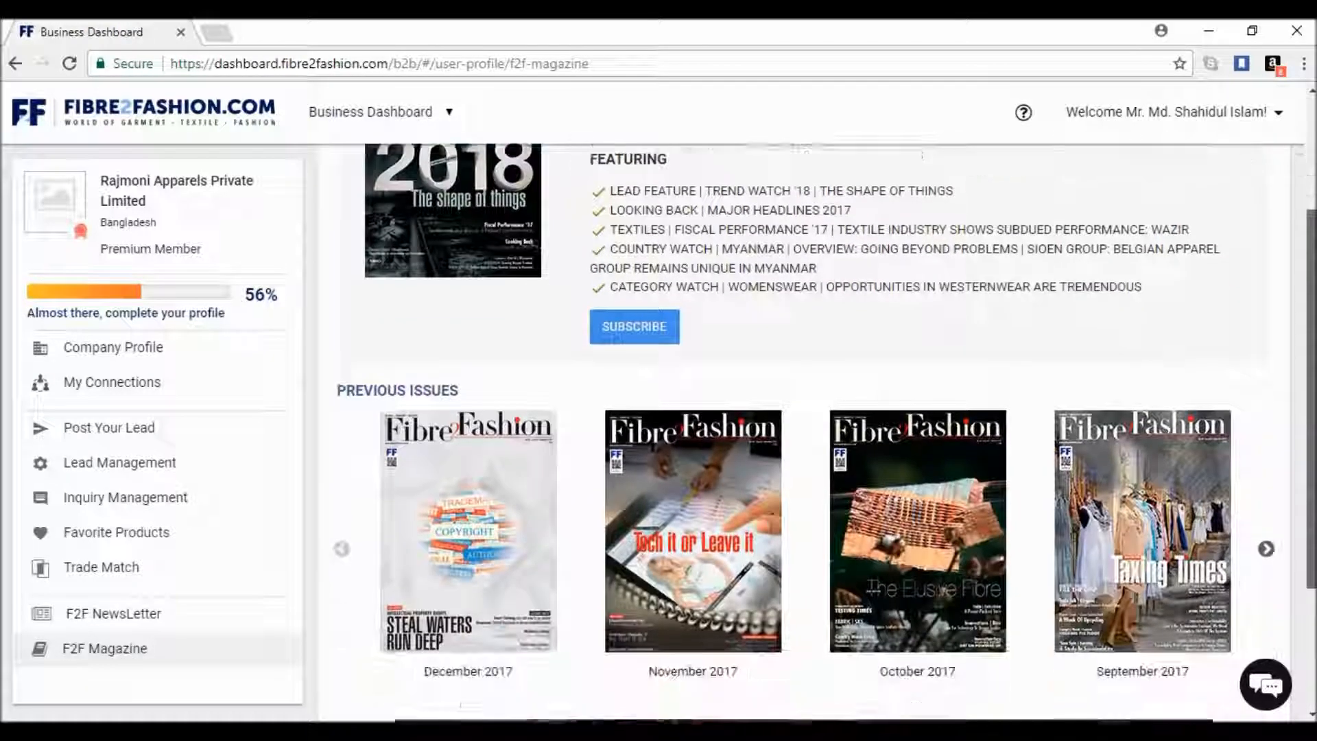
pyautogui.scroll(-3)
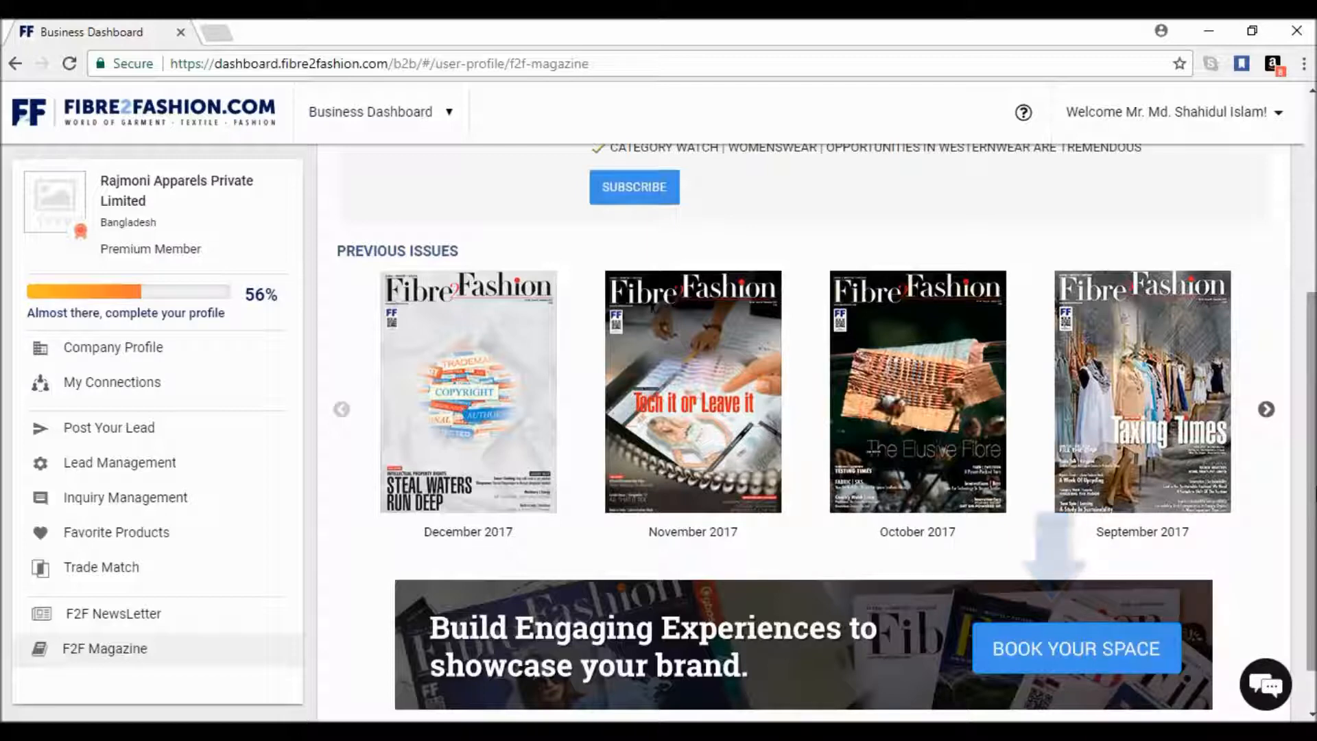
pyautogui.scroll(-3)
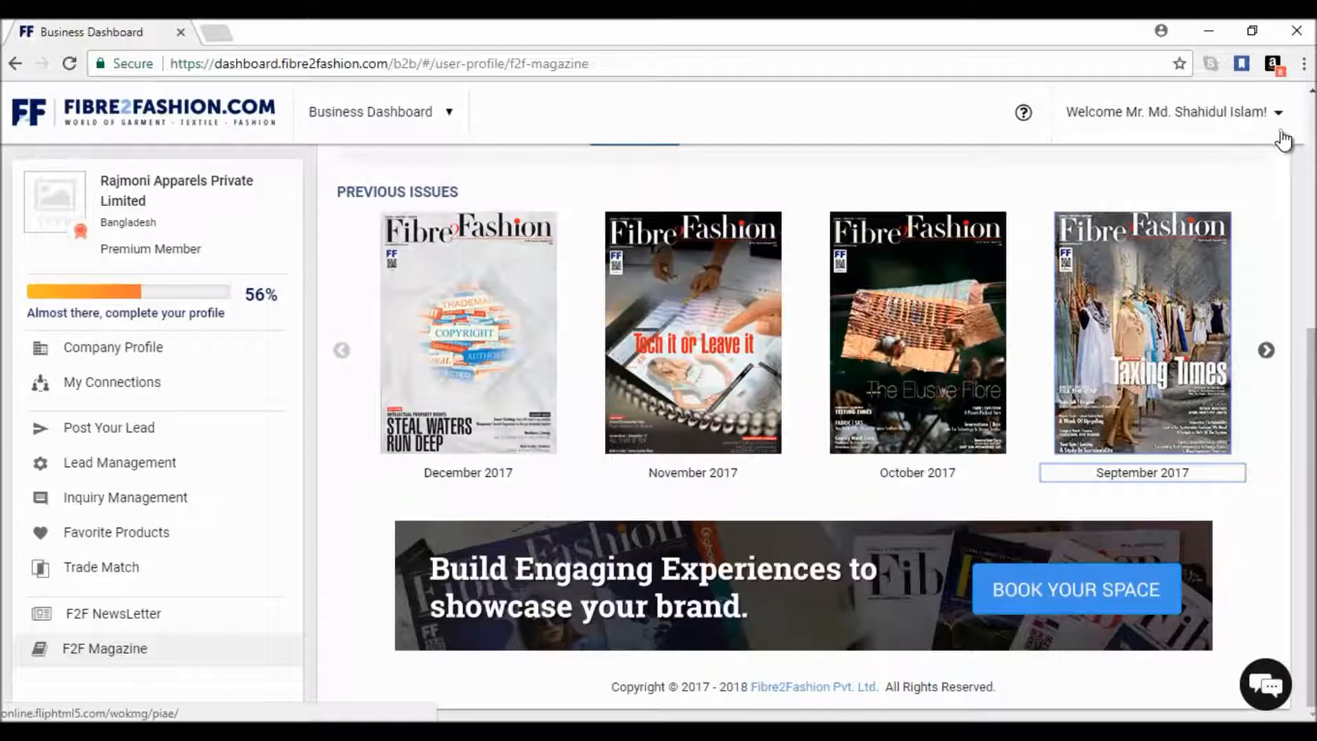
# - Choose My Services from the Welcome account dropdown
pyautogui.click(1289, 111)
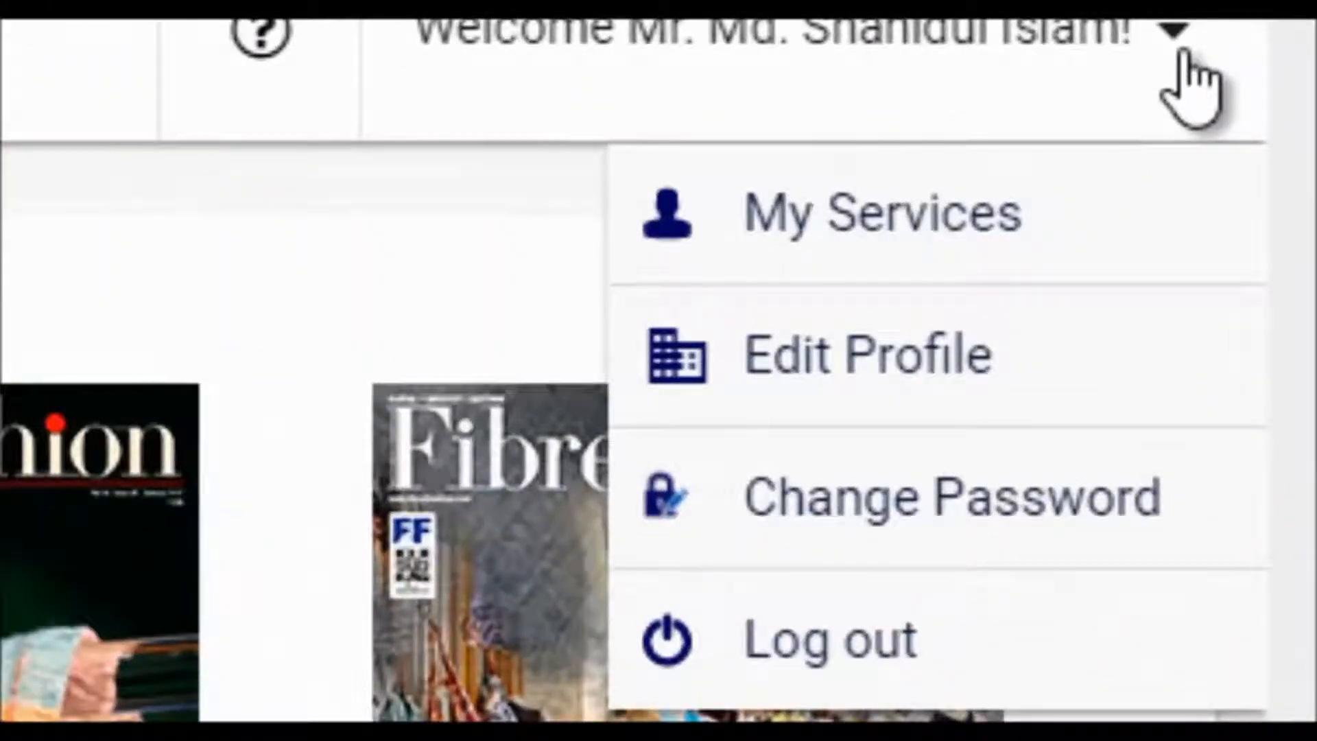
pyautogui.moveTo(1151, 159)
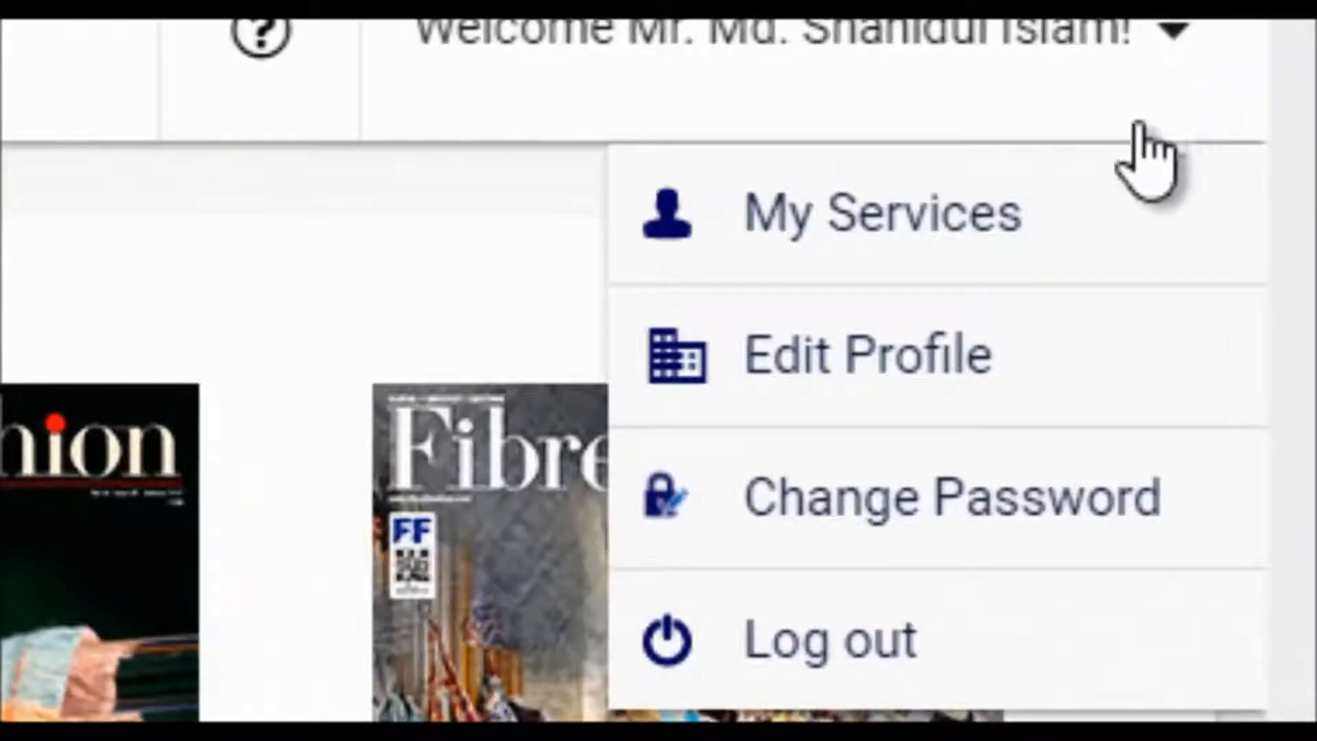
pyautogui.moveTo(953, 420)
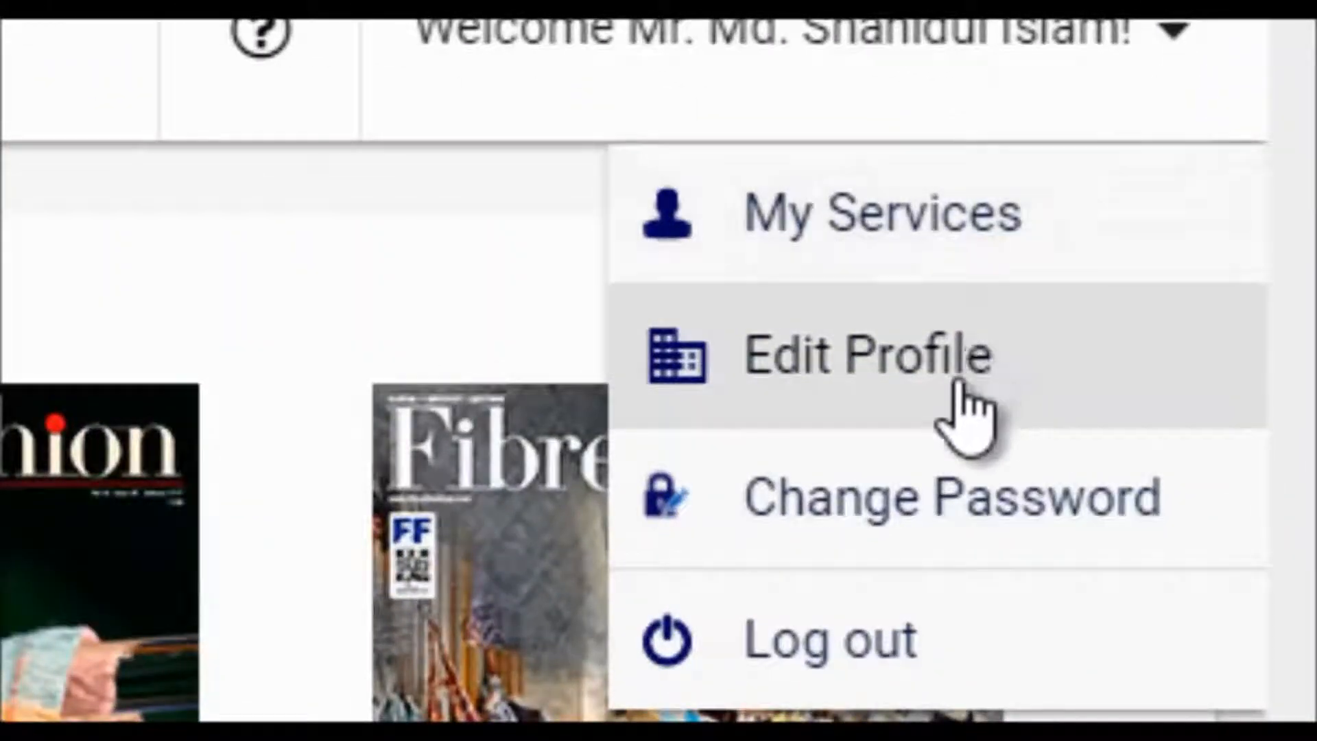
pyautogui.moveTo(966, 504)
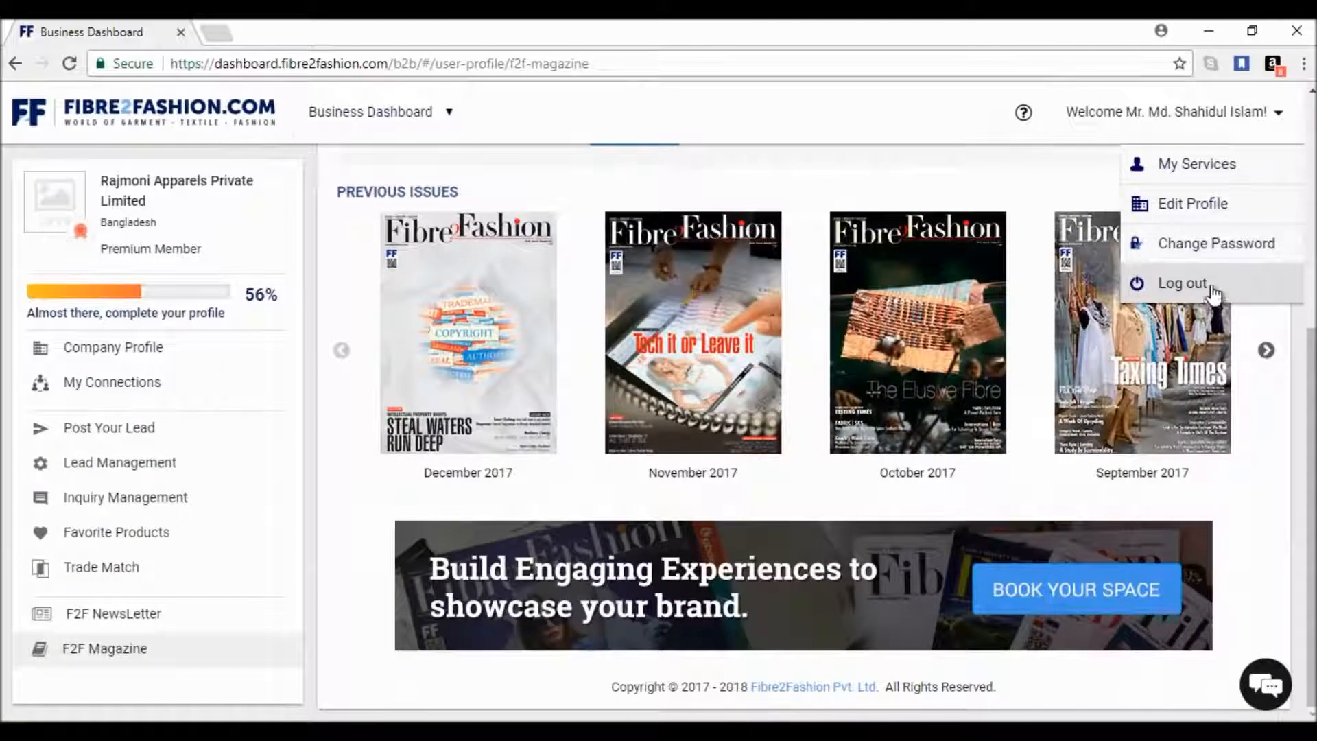
pyautogui.click(1195, 163)
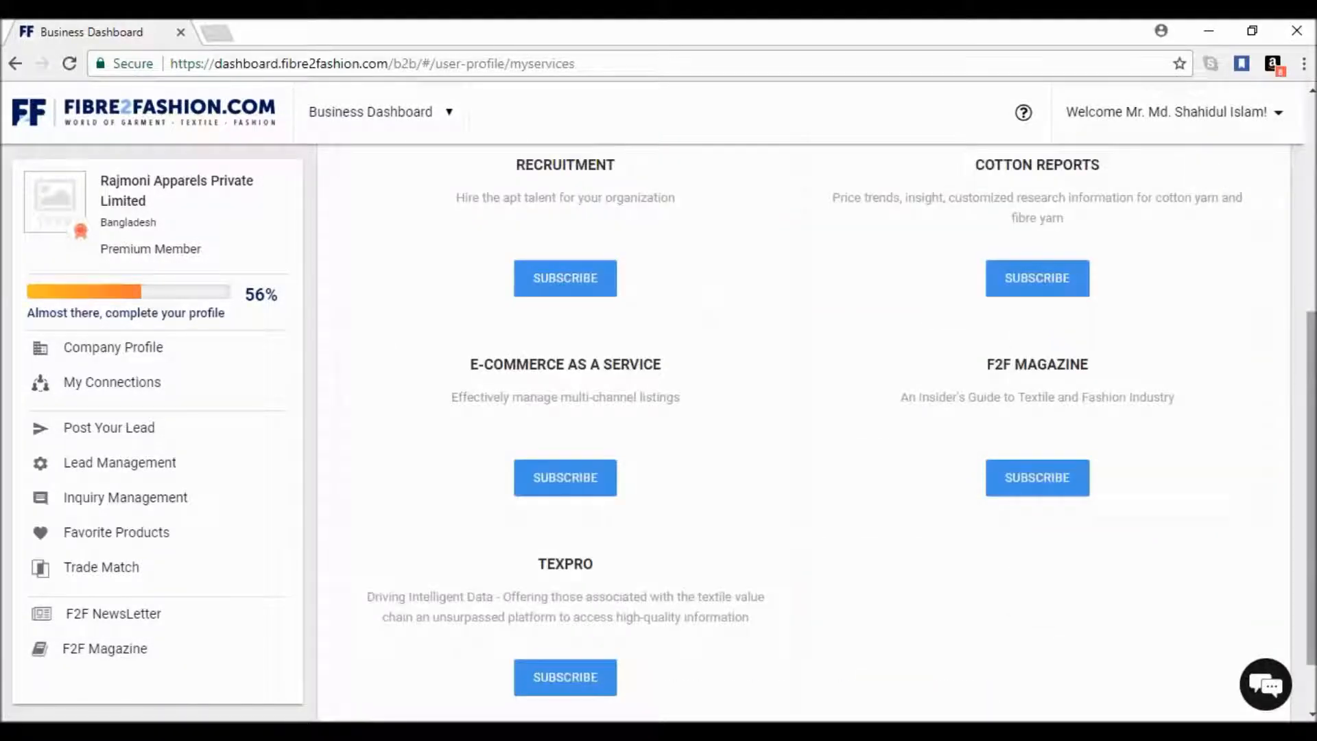
pyautogui.scroll(3)
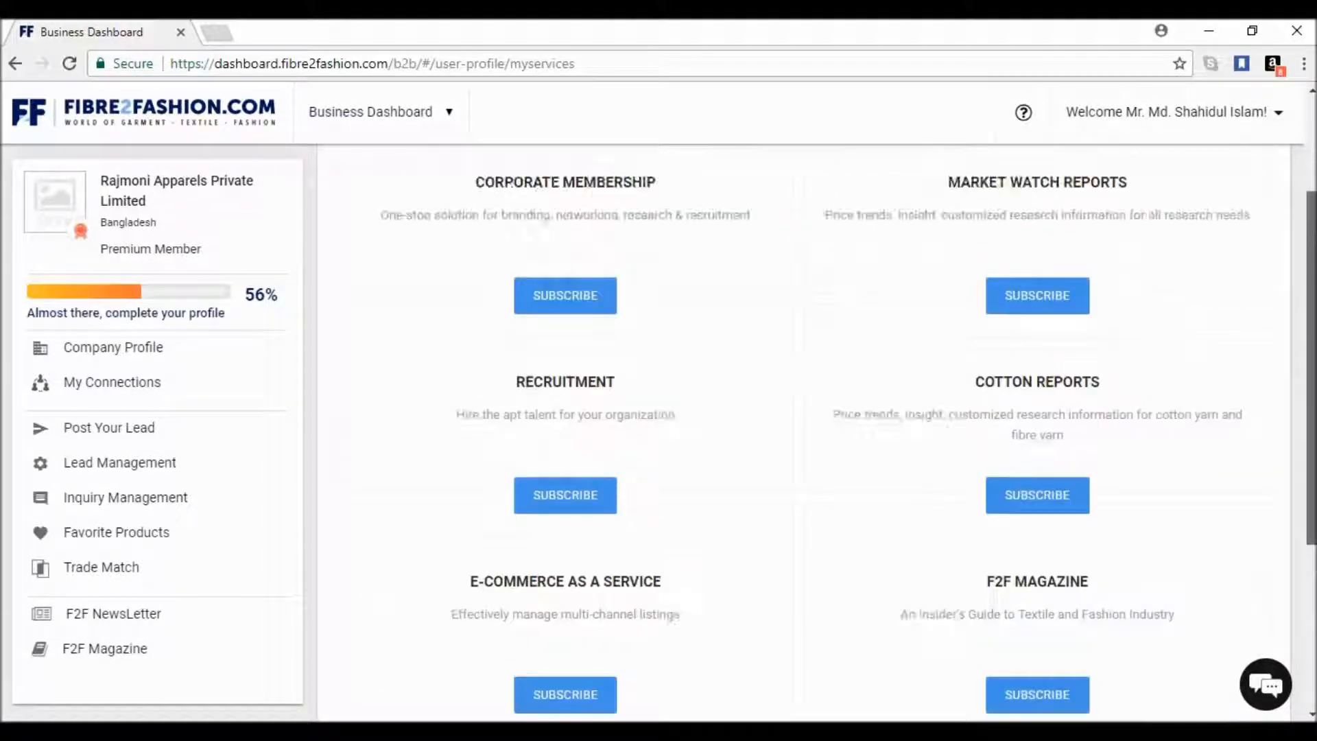
pyautogui.scroll(3)
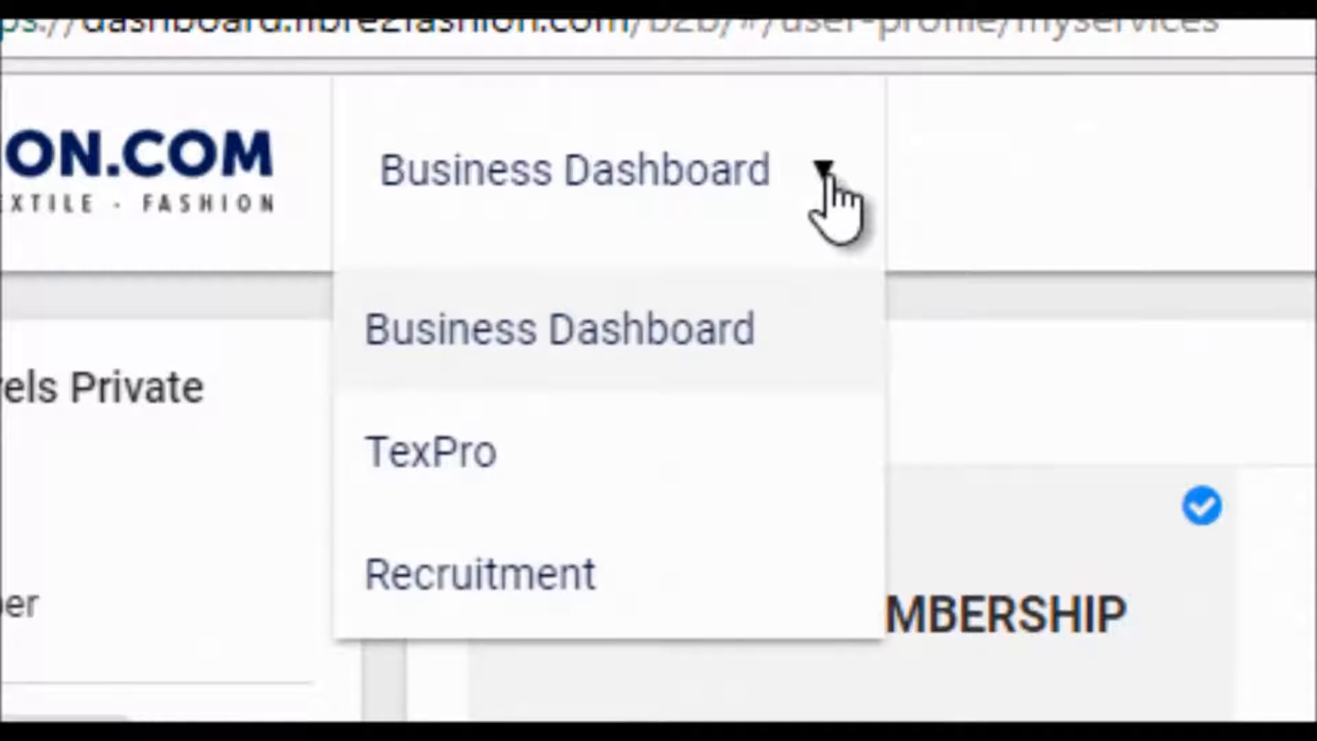
pyautogui.moveTo(819, 248)
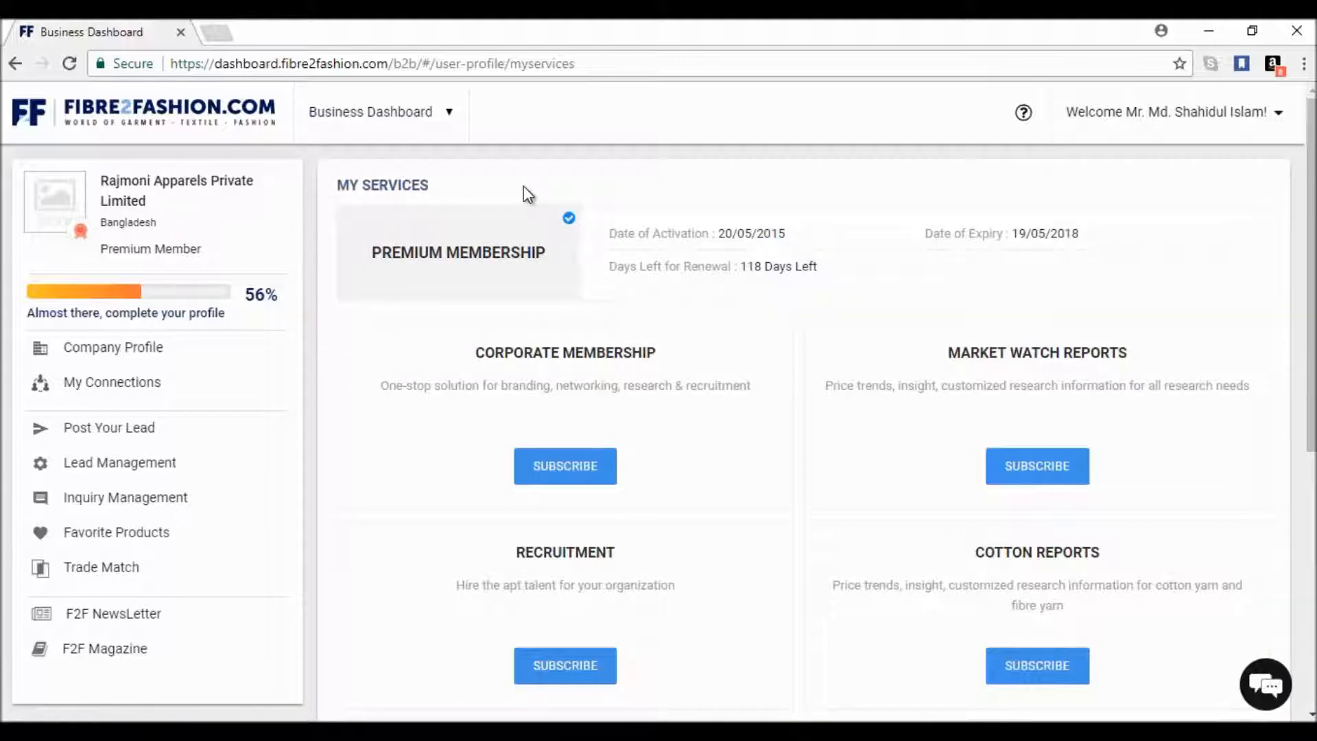
pyautogui.moveTo(937, 152)
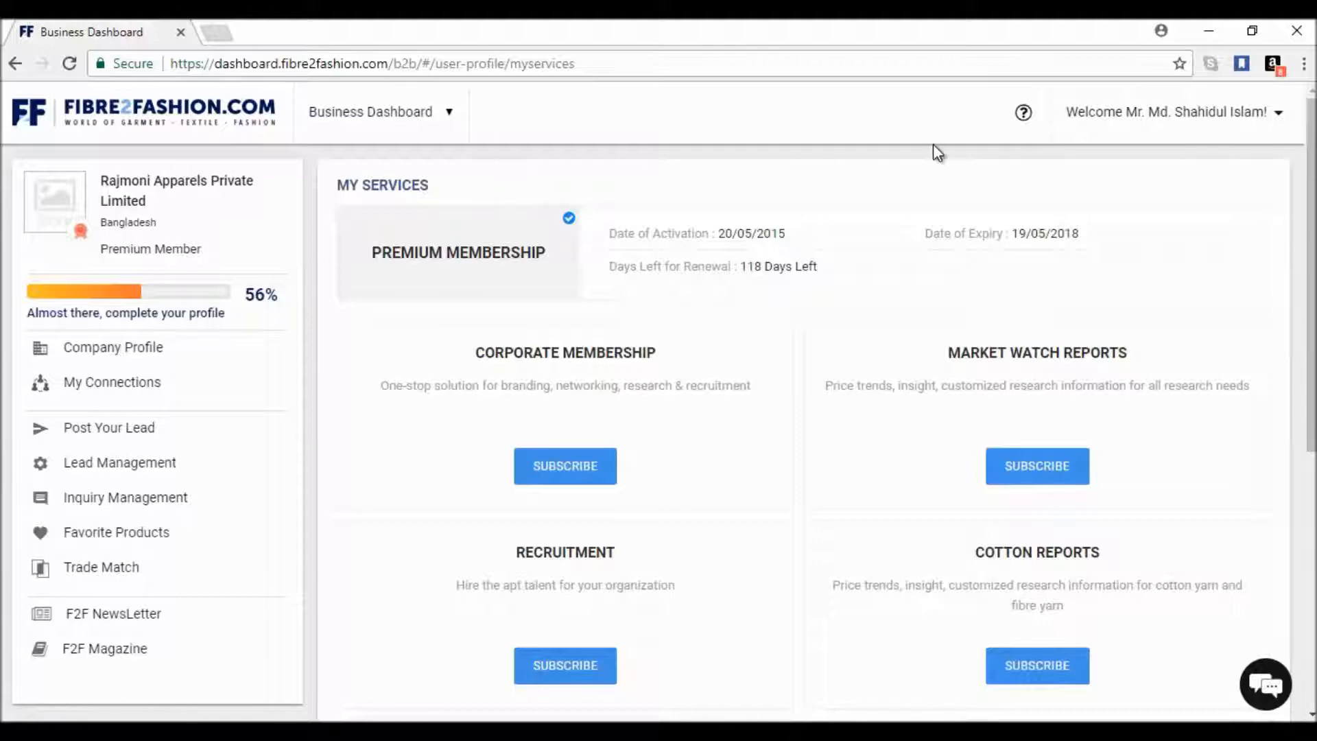
# - Show the header help menu with User Manual and Contact Support options
pyautogui.click(1024, 111)
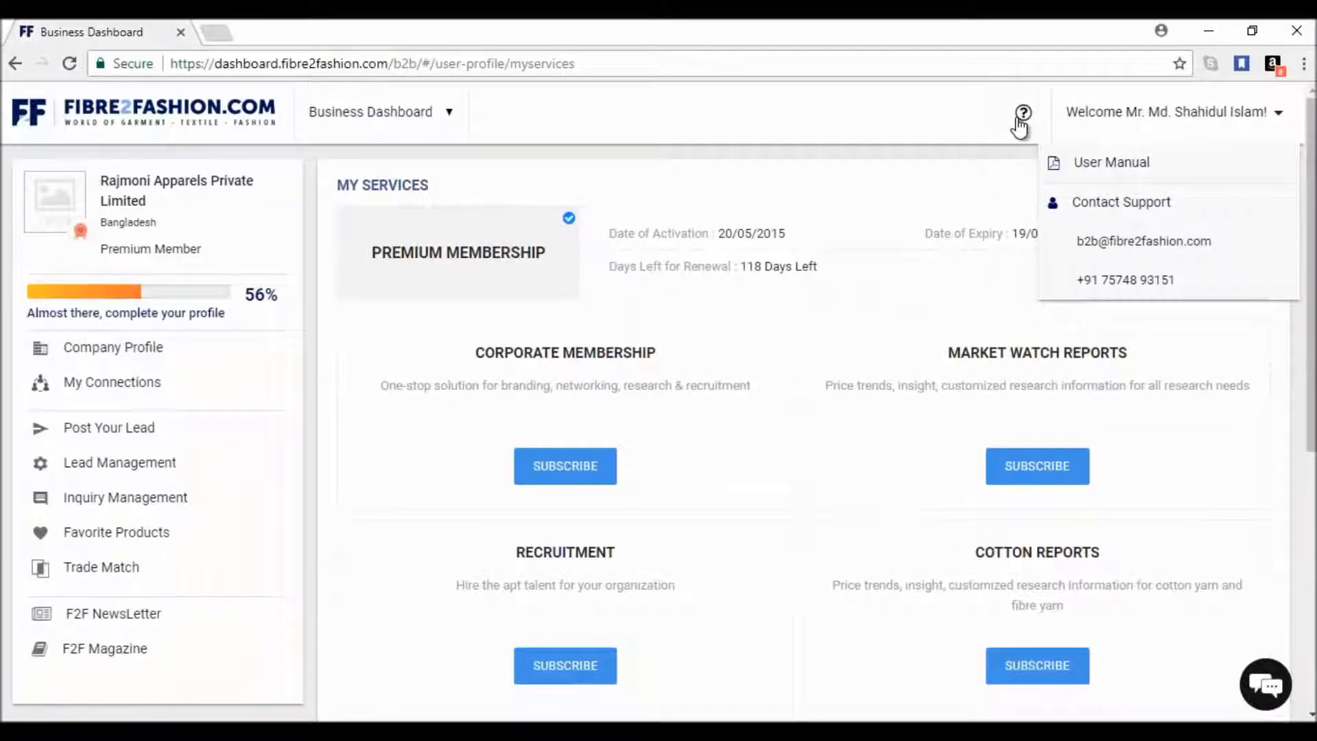
pyautogui.moveTo(1110, 162)
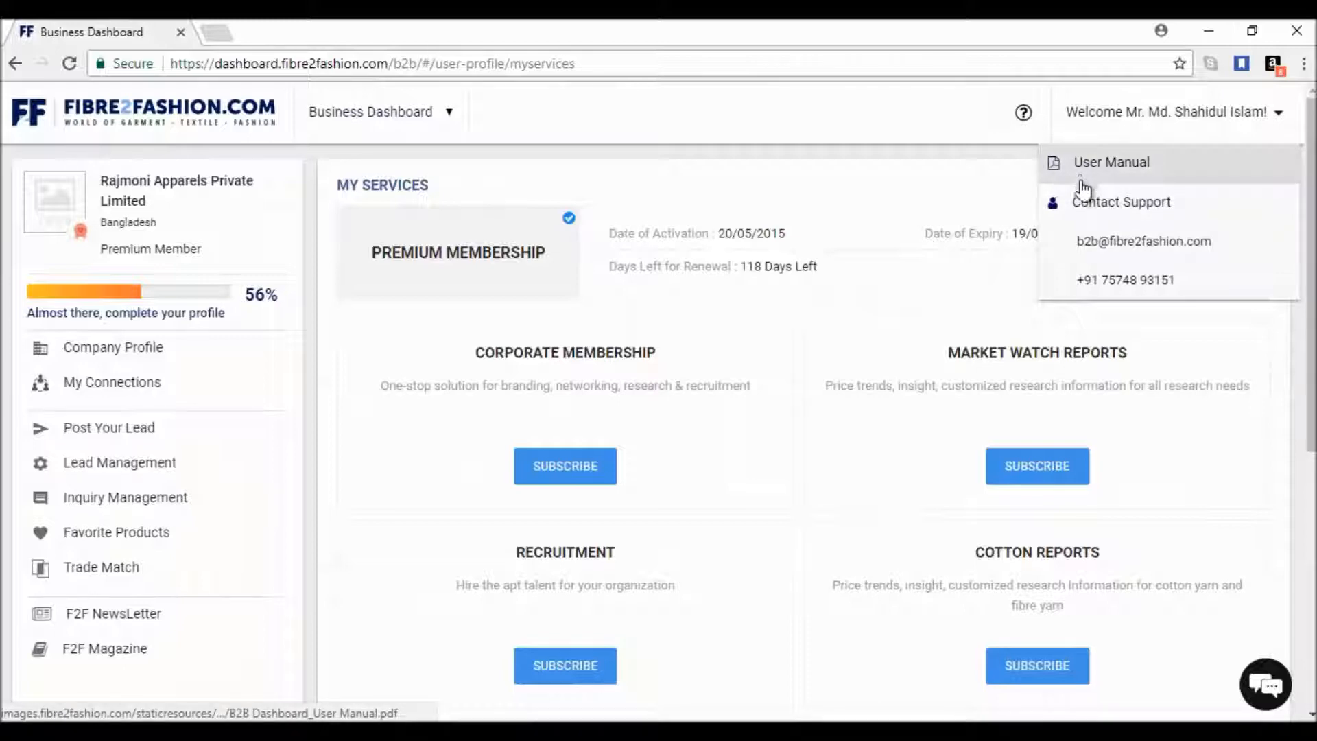
pyautogui.moveTo(1085, 210)
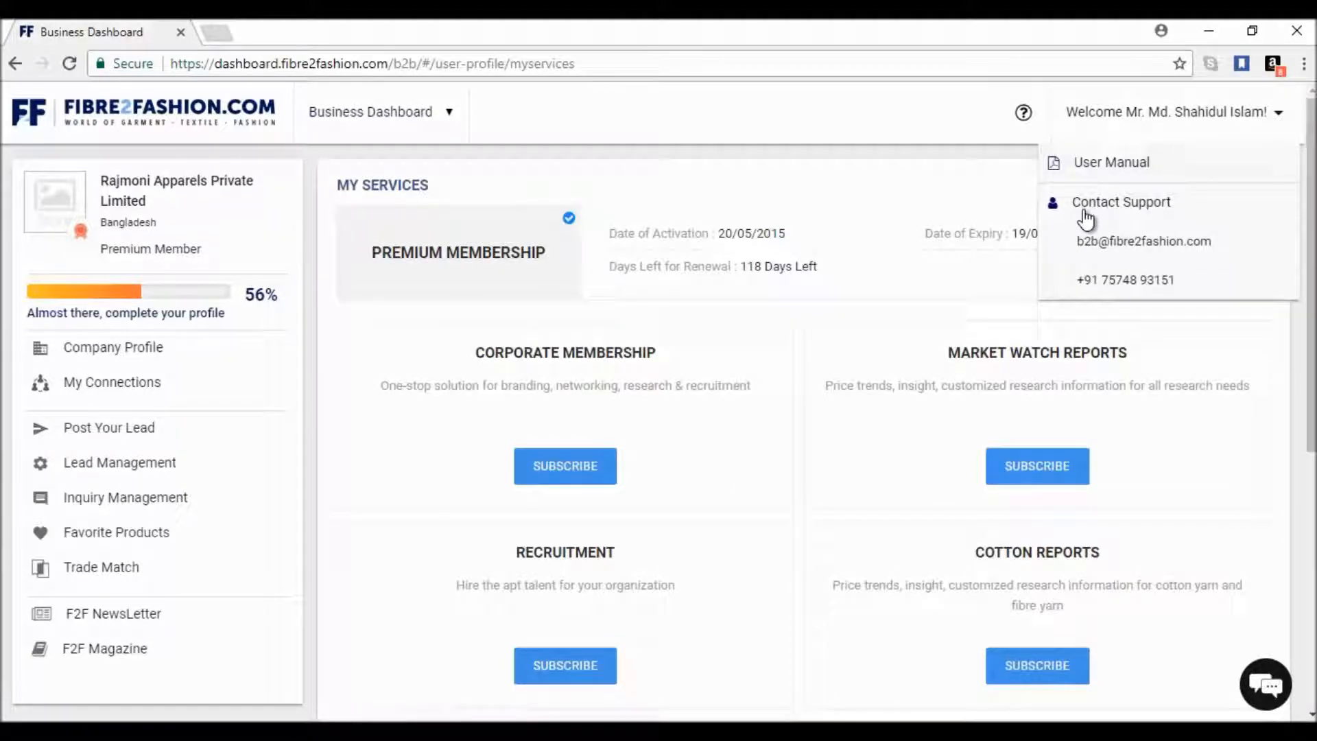